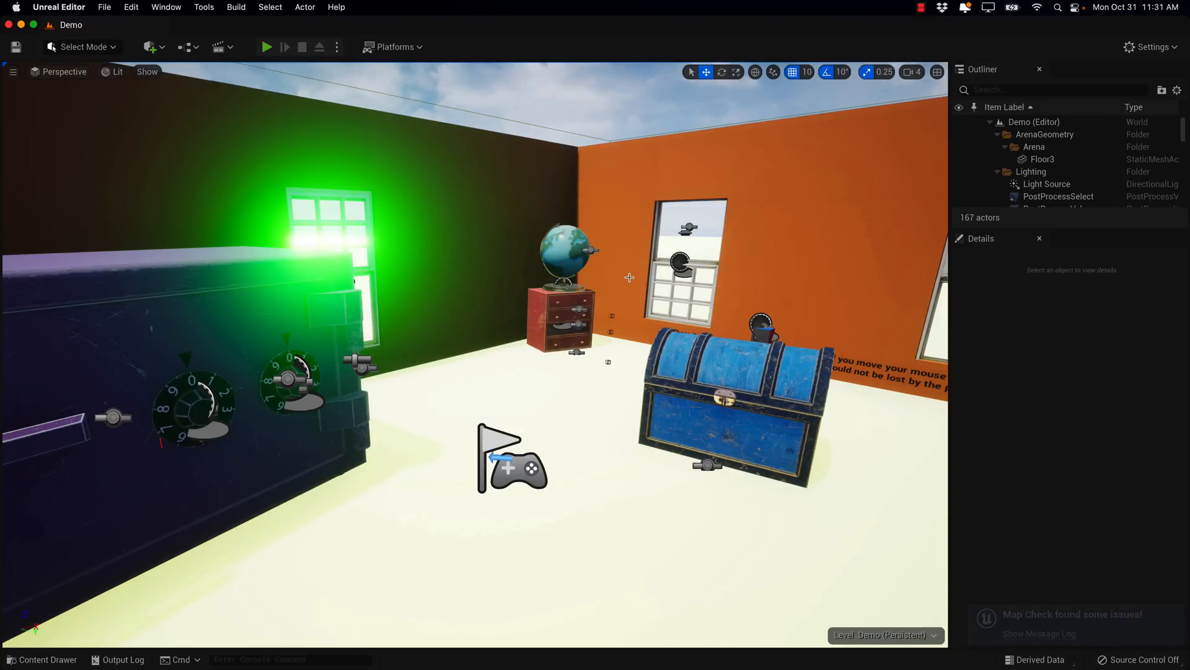
mouse_move(603, 287)
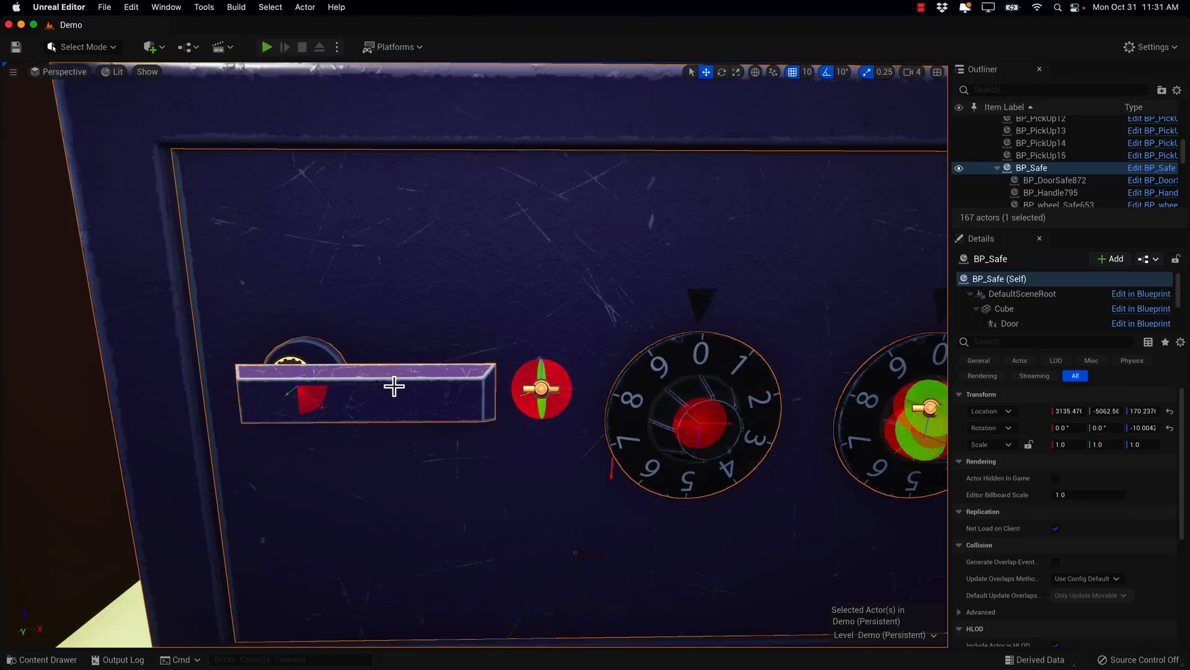
Start a Play session of the Demo level to try the BP_Safe combination dials
left_click(266, 47)
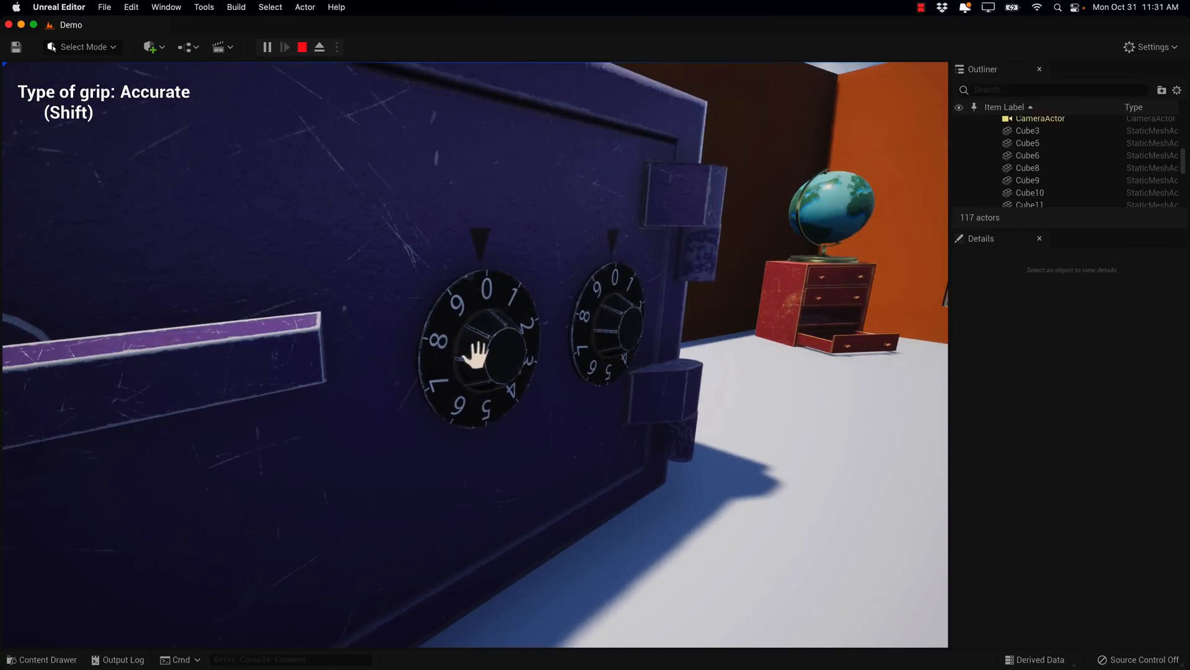
left_click_drag(478, 354, 478, 372)
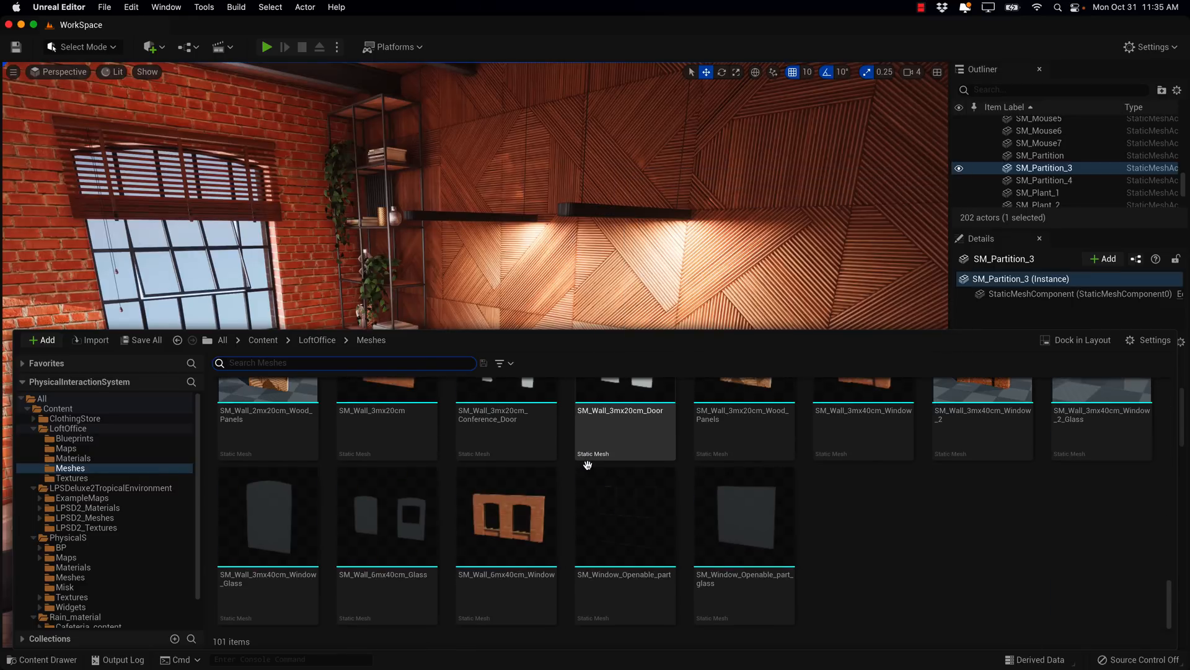
Load the Cabinet level from LoftOffice > Maps, then load the Kitchen level
left_click(66, 448)
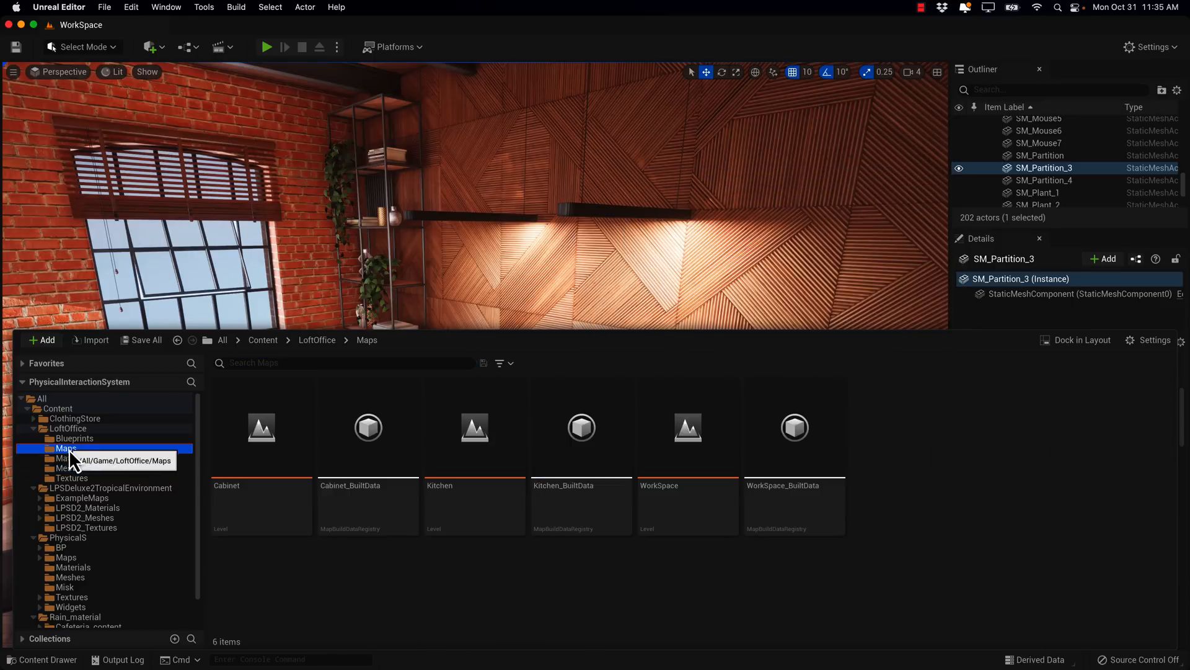
double_click(262, 427)
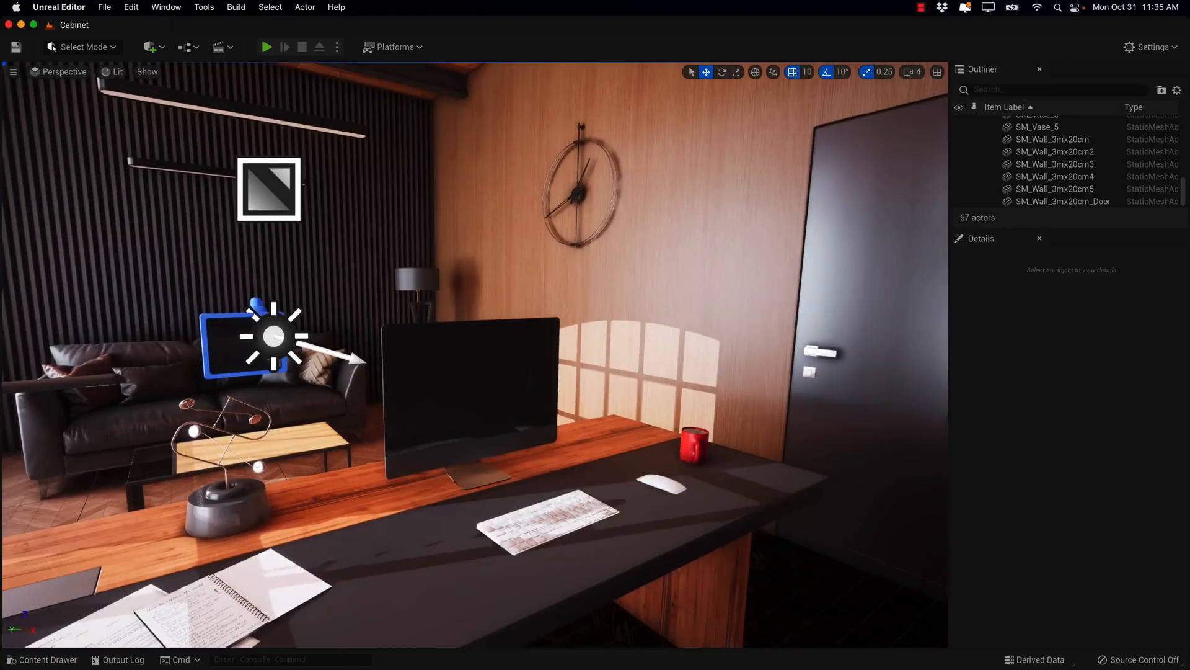
left_click(42, 658)
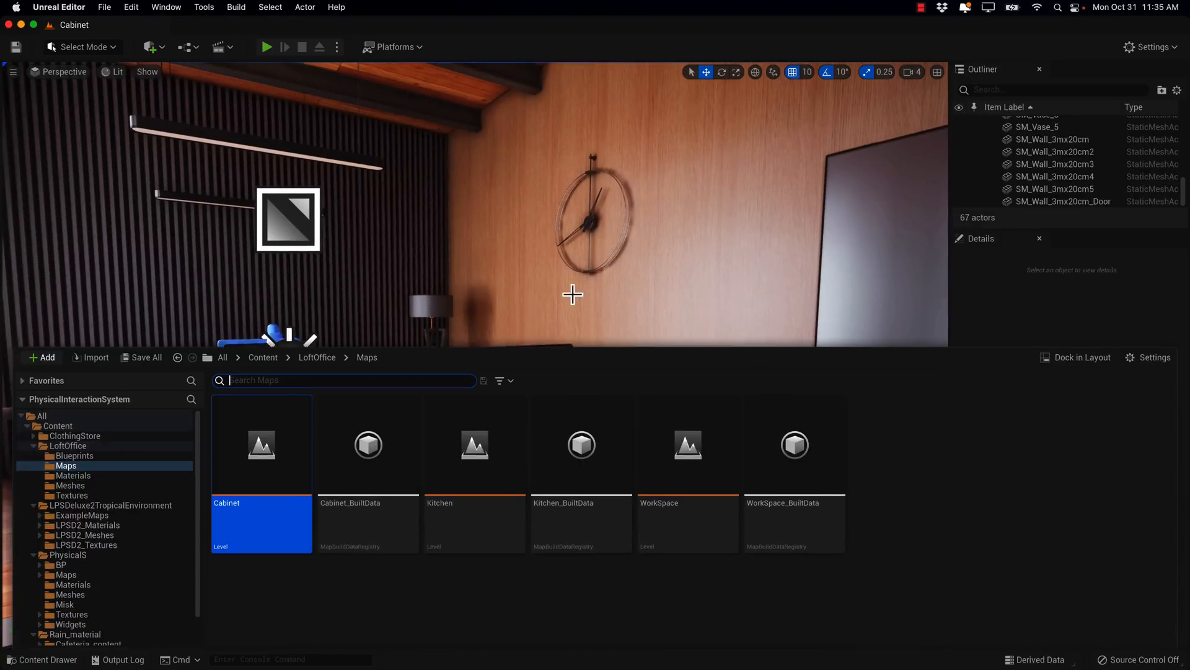
double_click(473, 444)
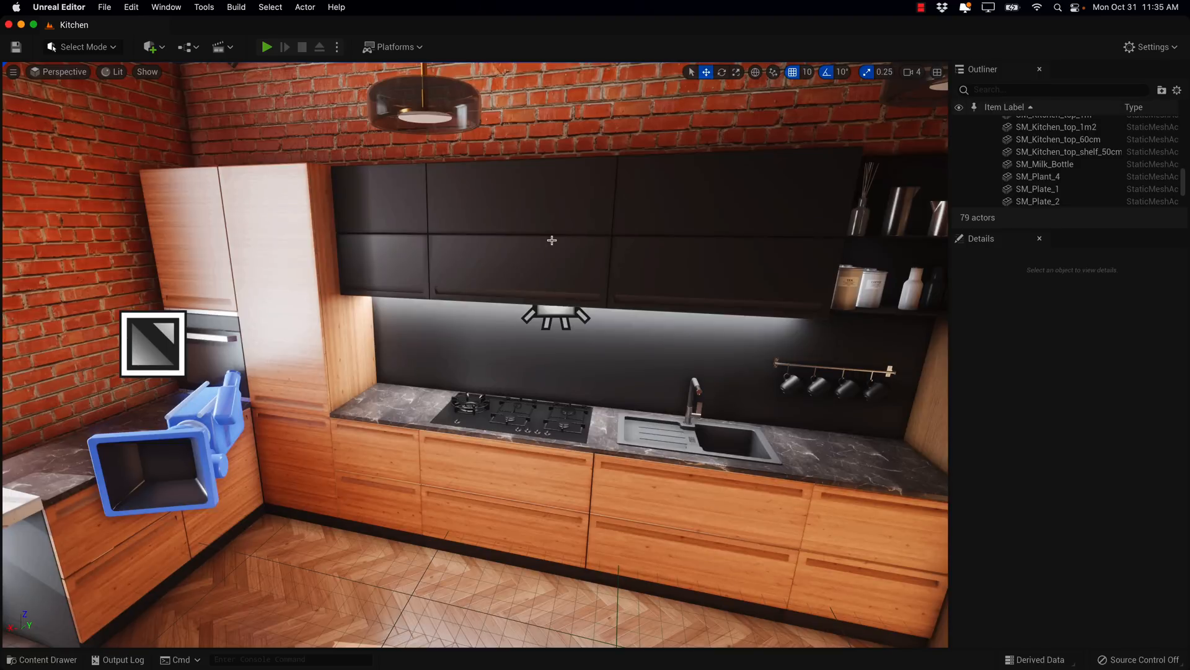
mouse_move(140, 21)
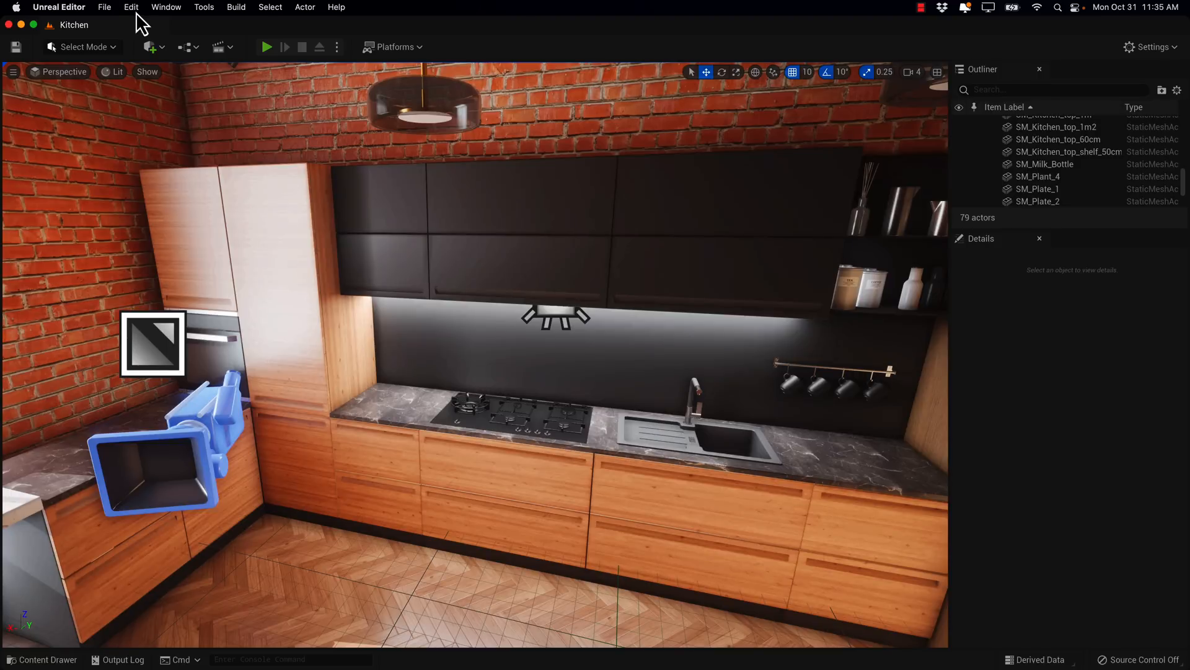
Look over the Edit menu's options and dismiss it without choosing anything
left_click(130, 8)
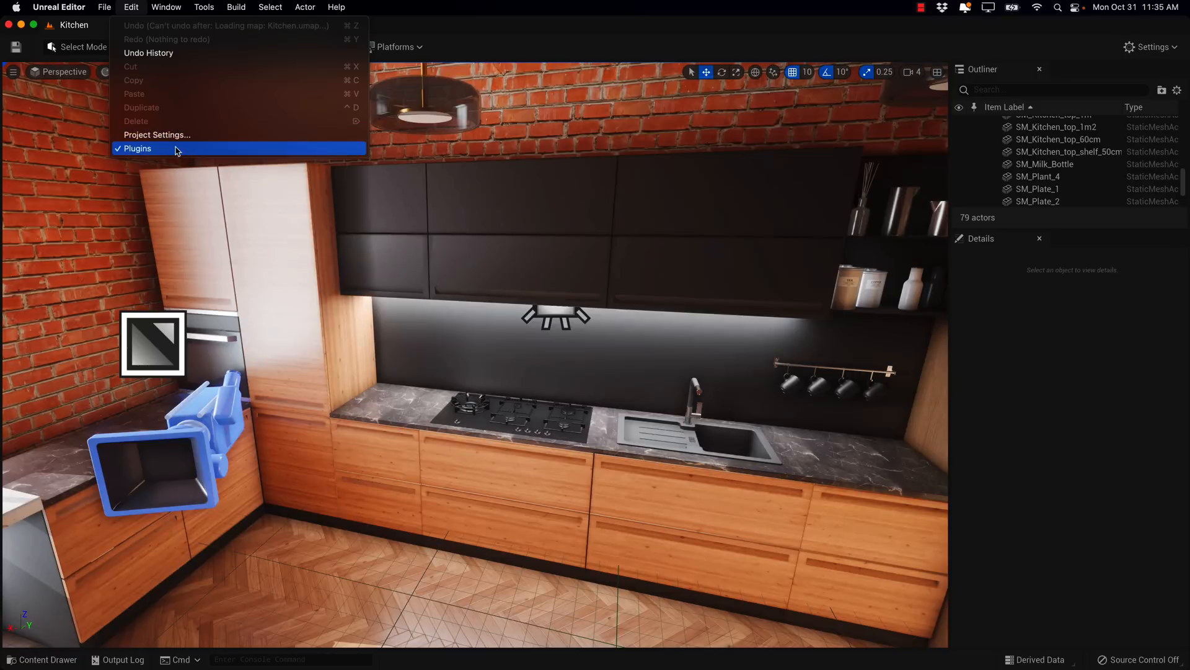
mouse_move(148, 14)
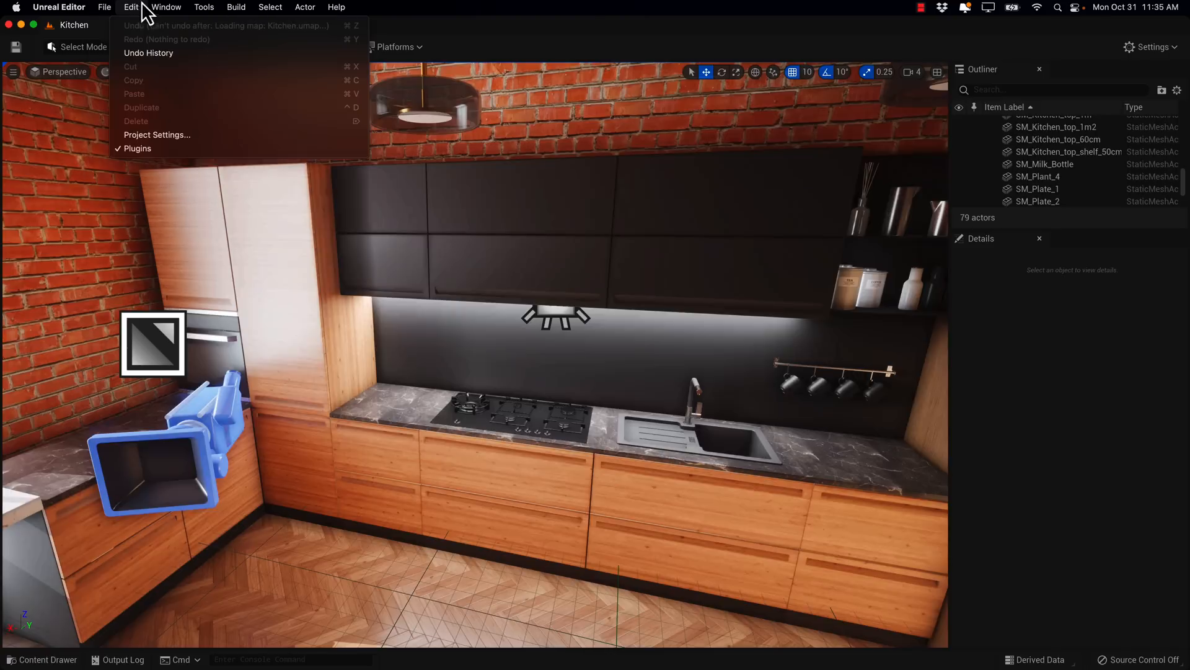
left_click(841, 196)
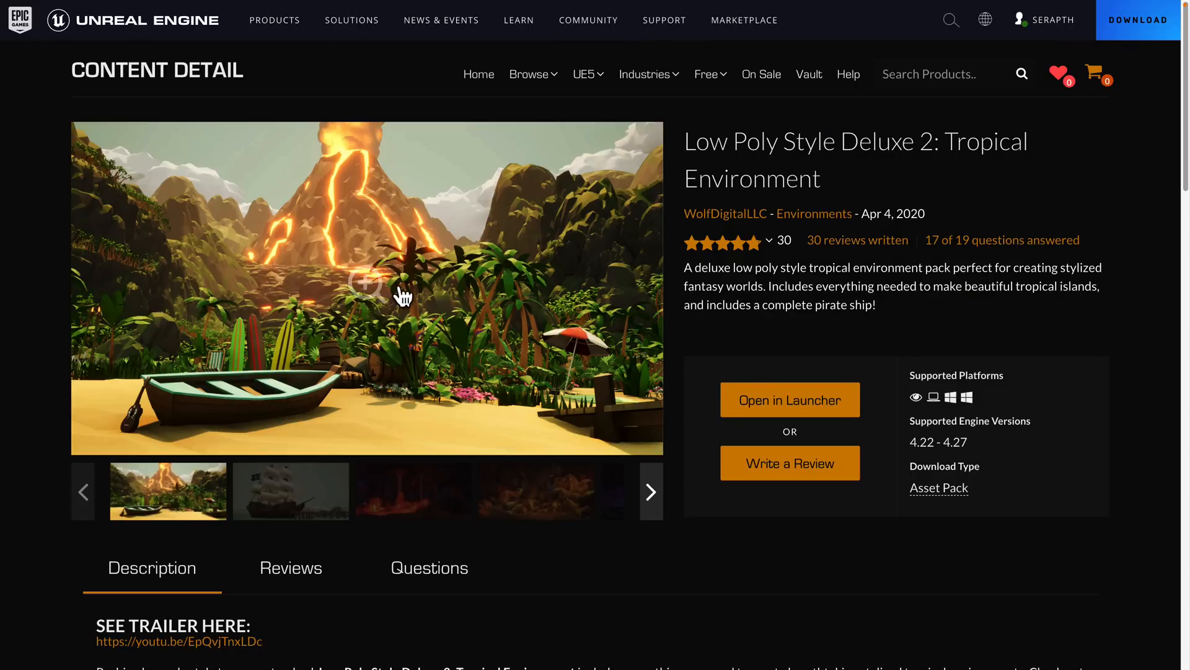
mouse_move(674, 314)
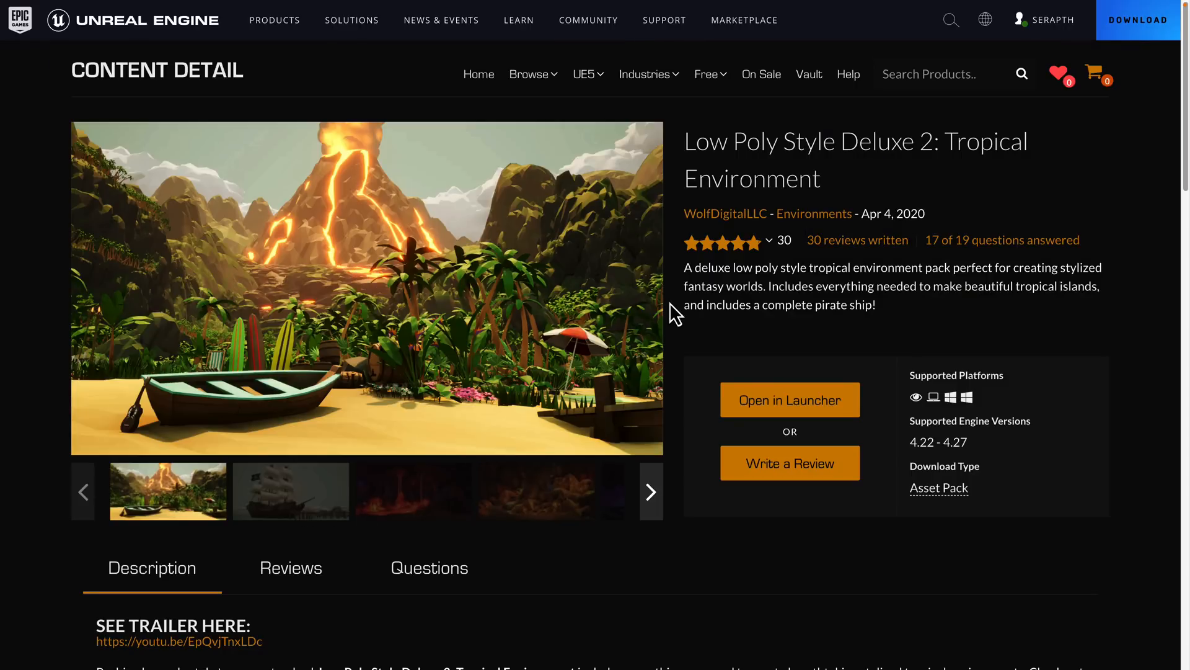
mouse_move(705, 131)
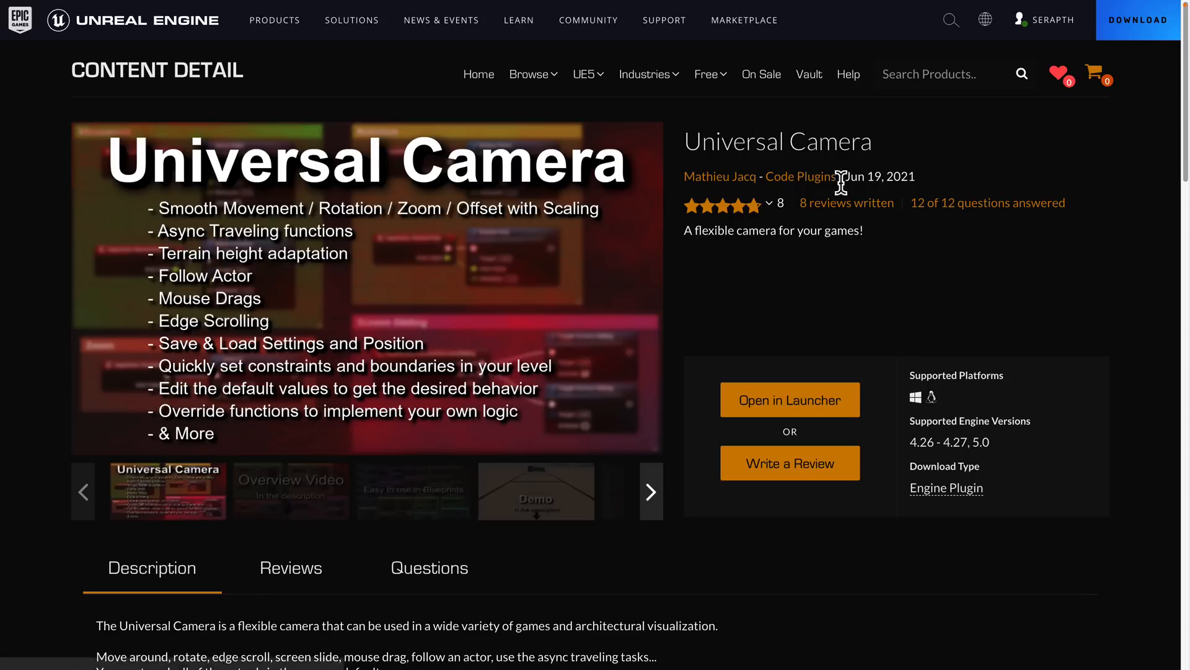
mouse_move(919, 276)
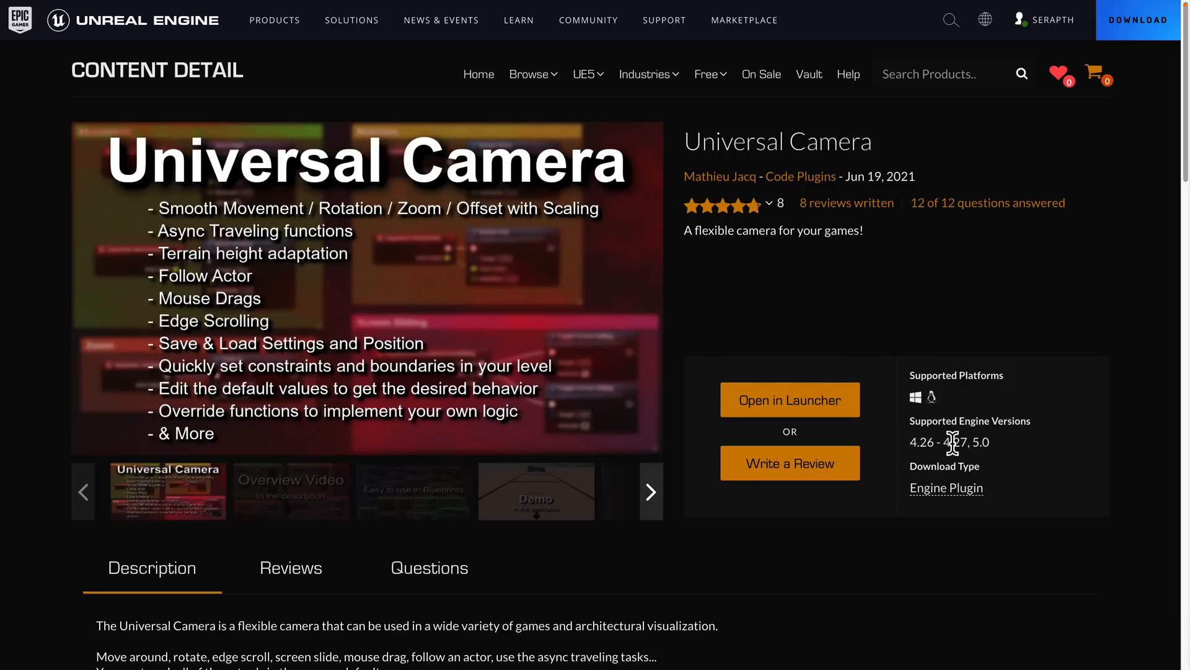
Read down the Universal Camera description and Technical Details, then return toward the top
scroll("down", 3)
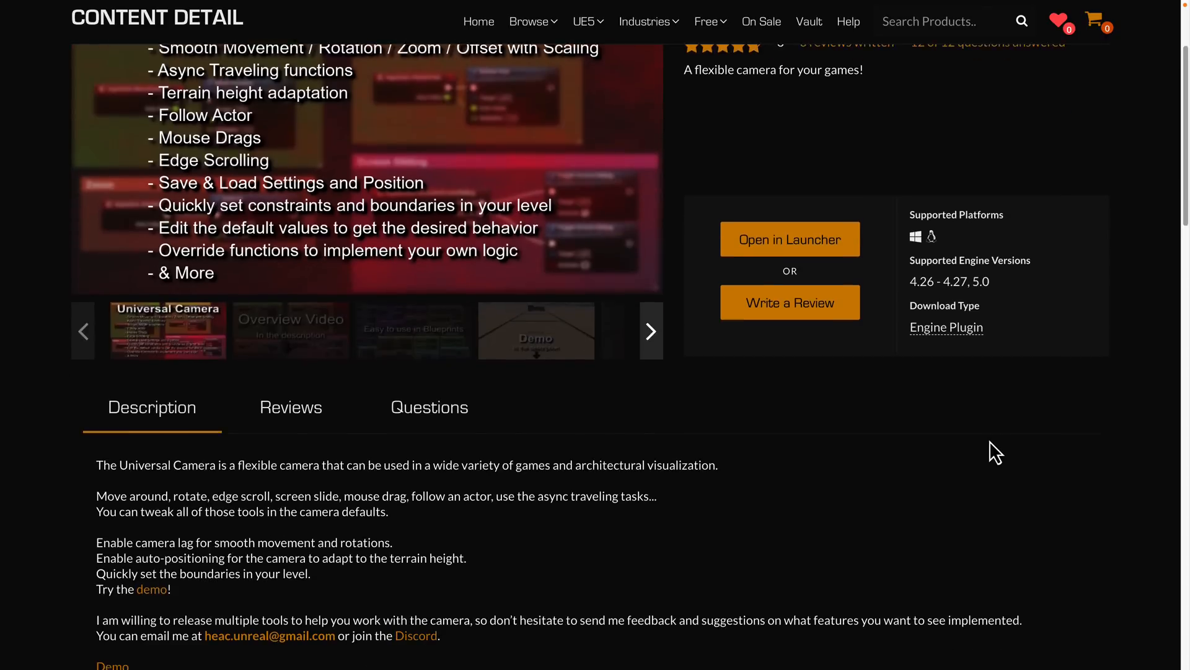
scroll("down", 3)
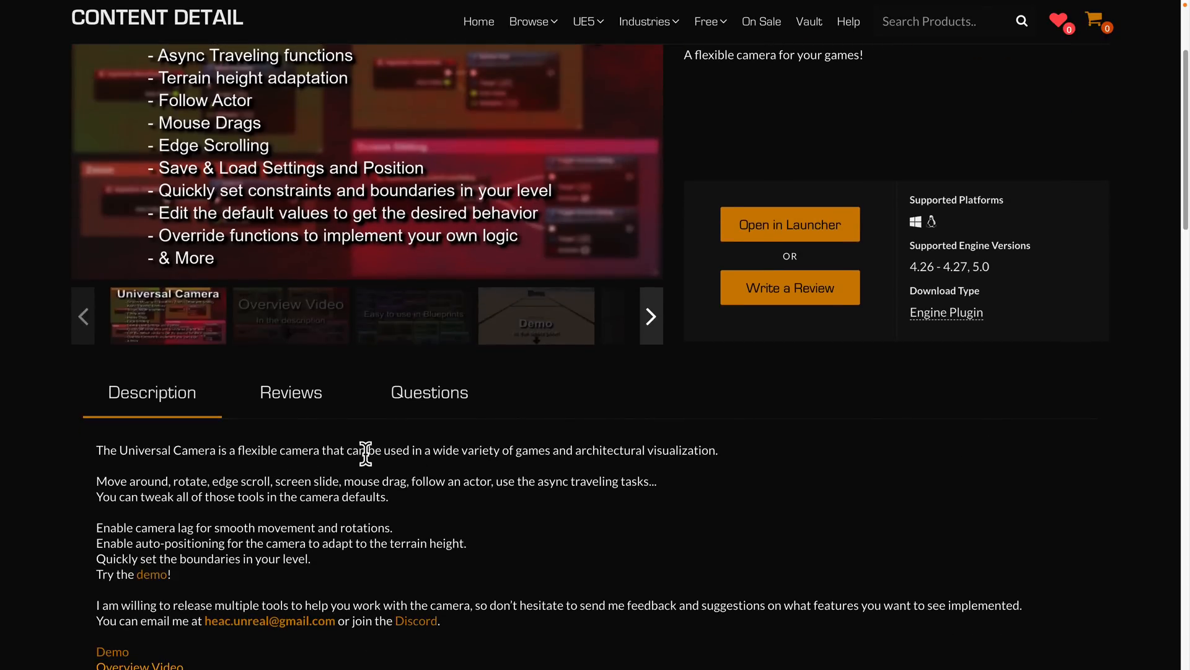
scroll("down", 3)
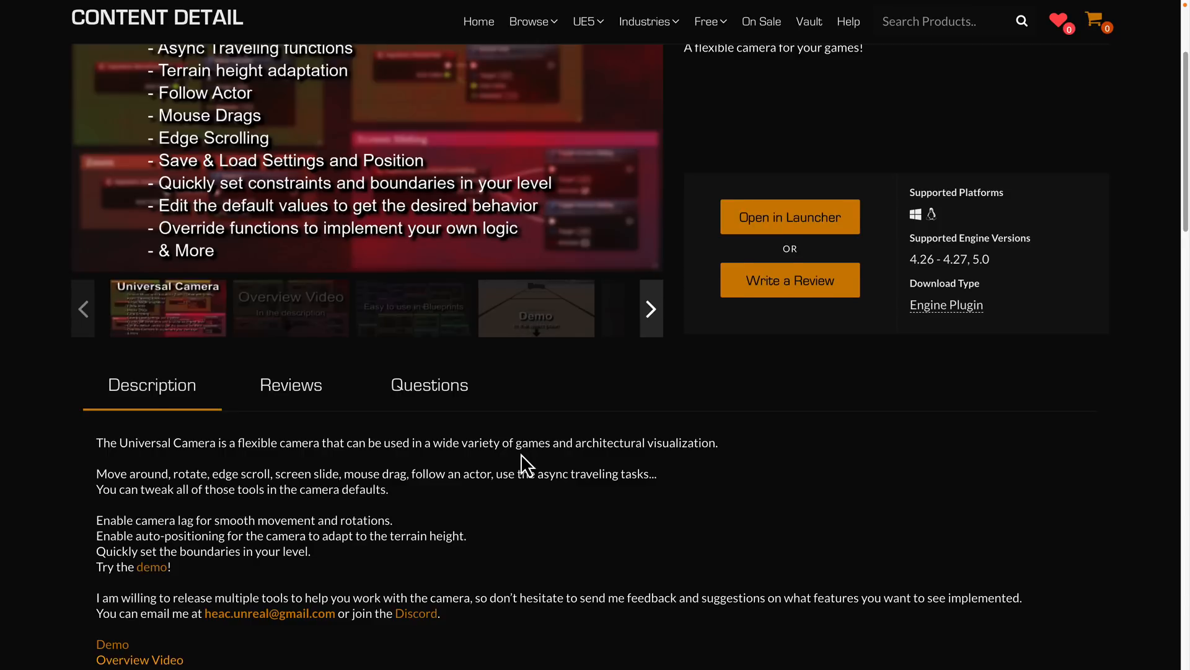
scroll("down", 3)
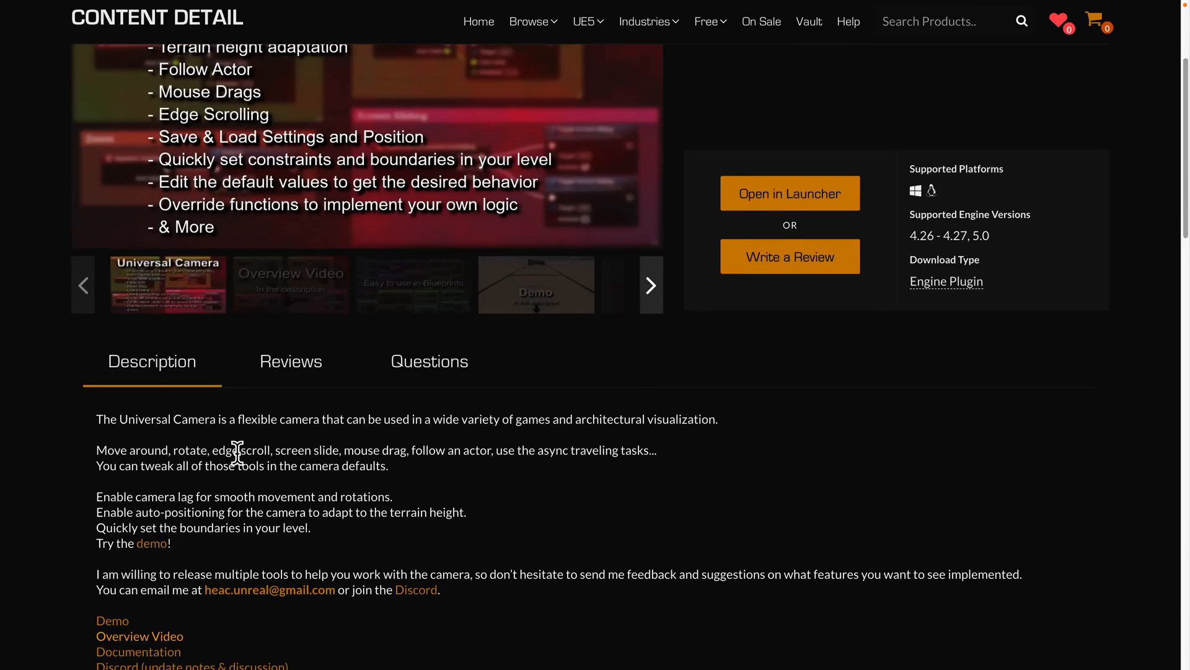
mouse_move(325, 444)
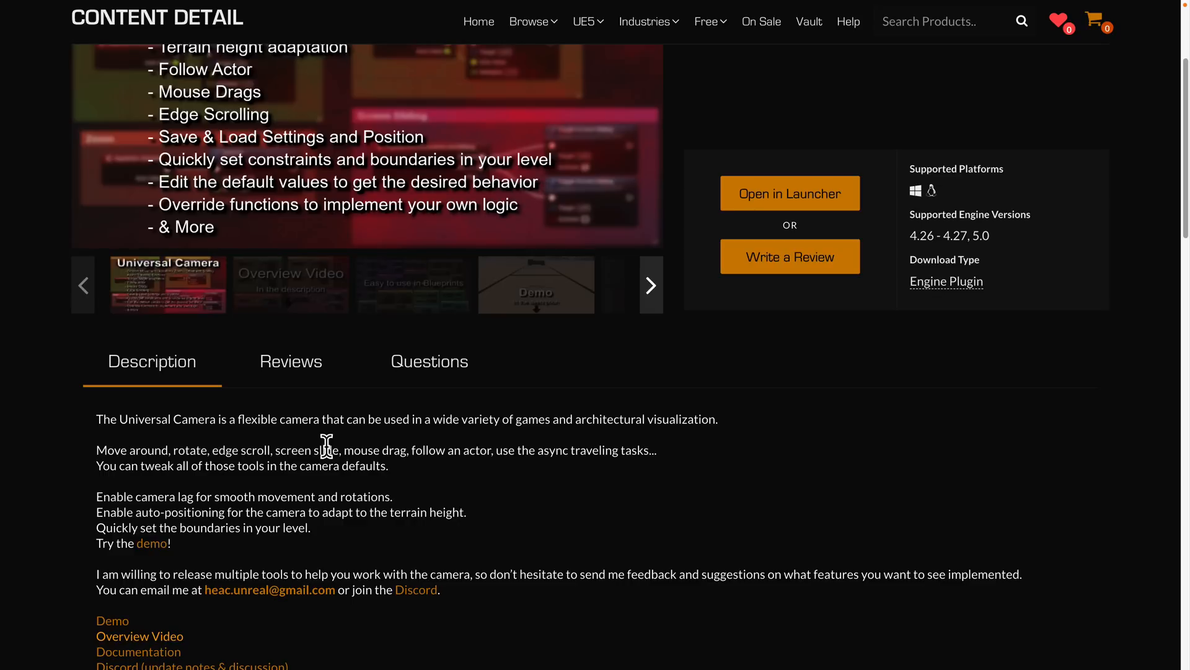
mouse_move(199, 499)
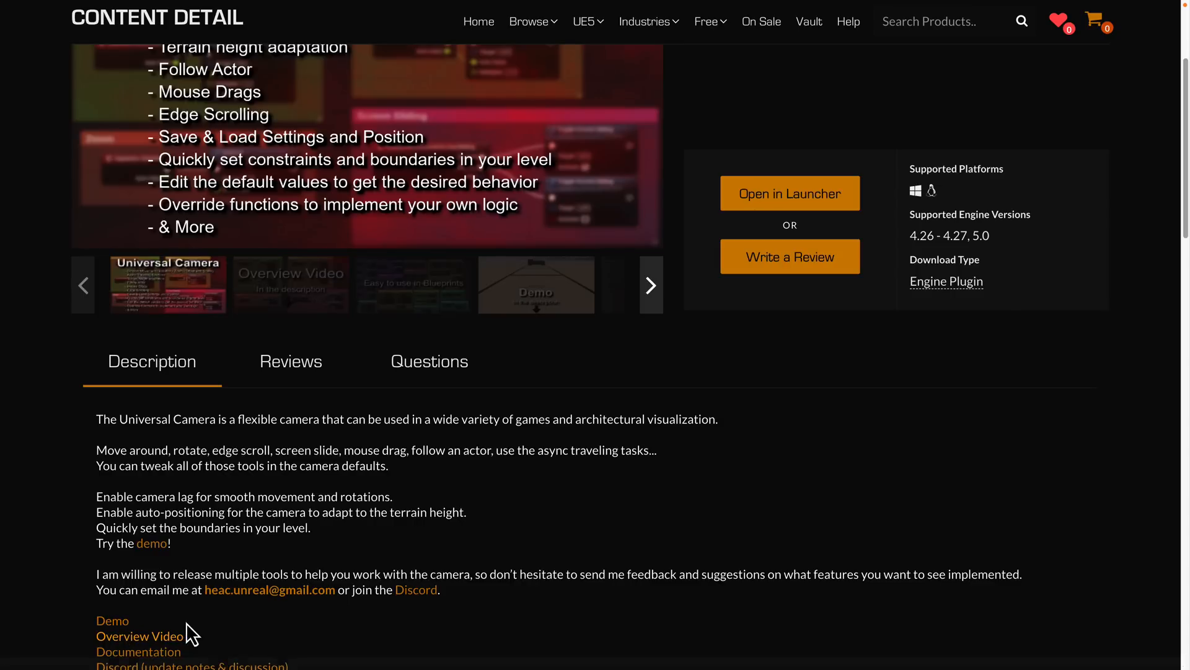
scroll("down", 3)
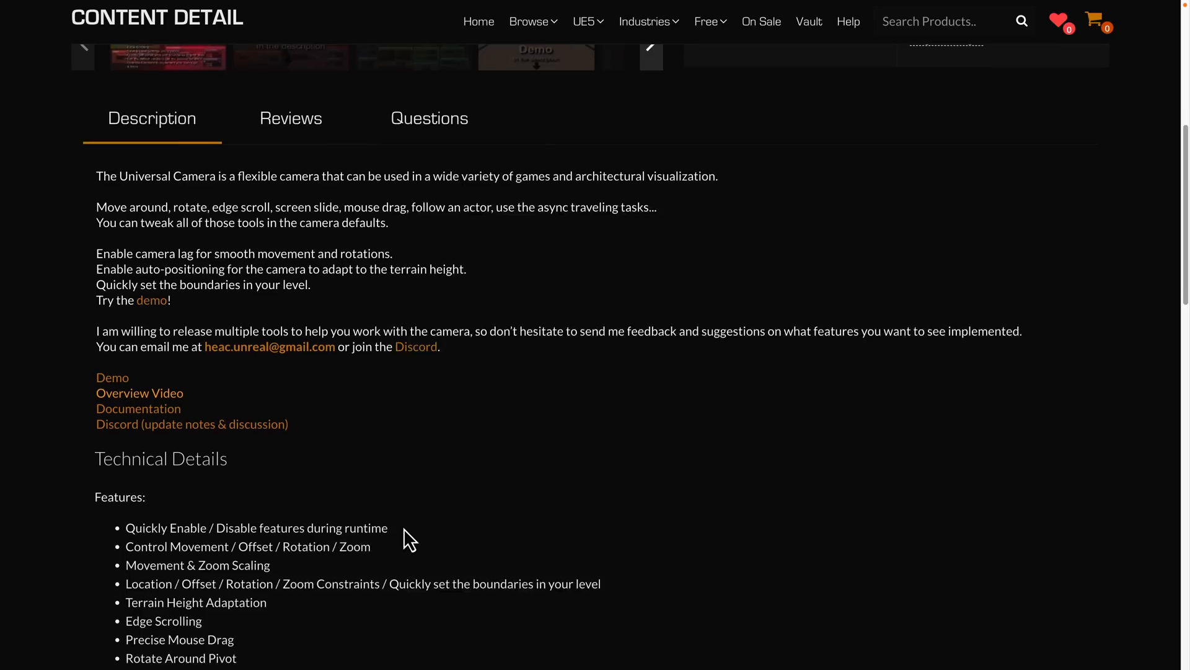
scroll("down", 3)
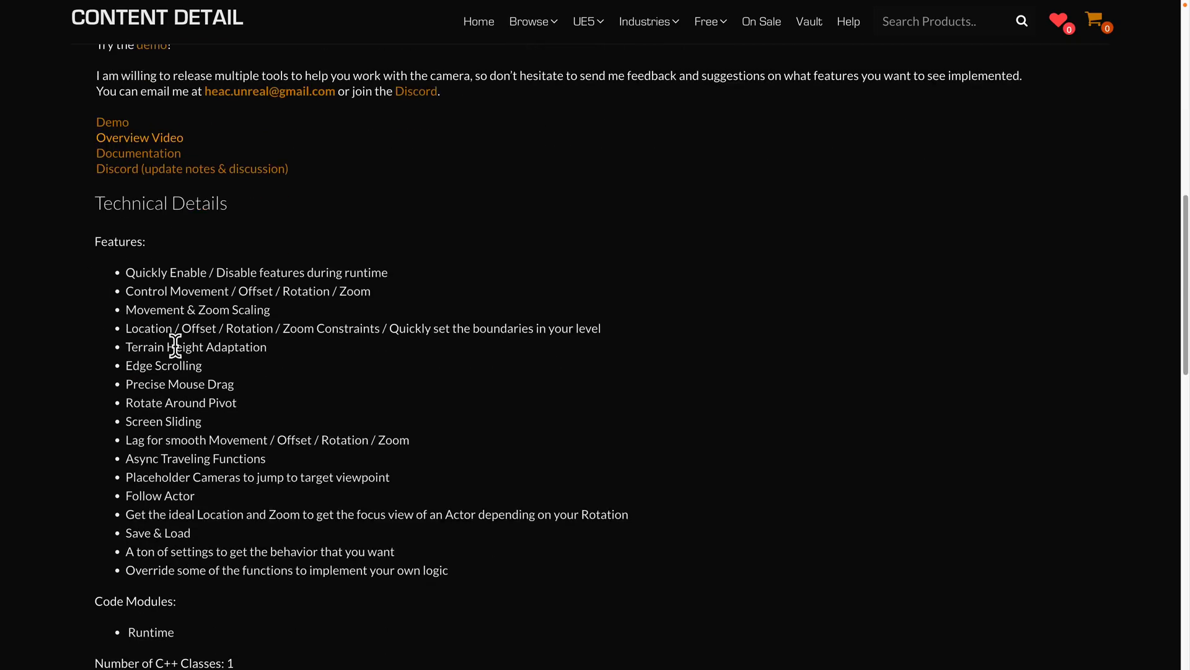
mouse_move(244, 221)
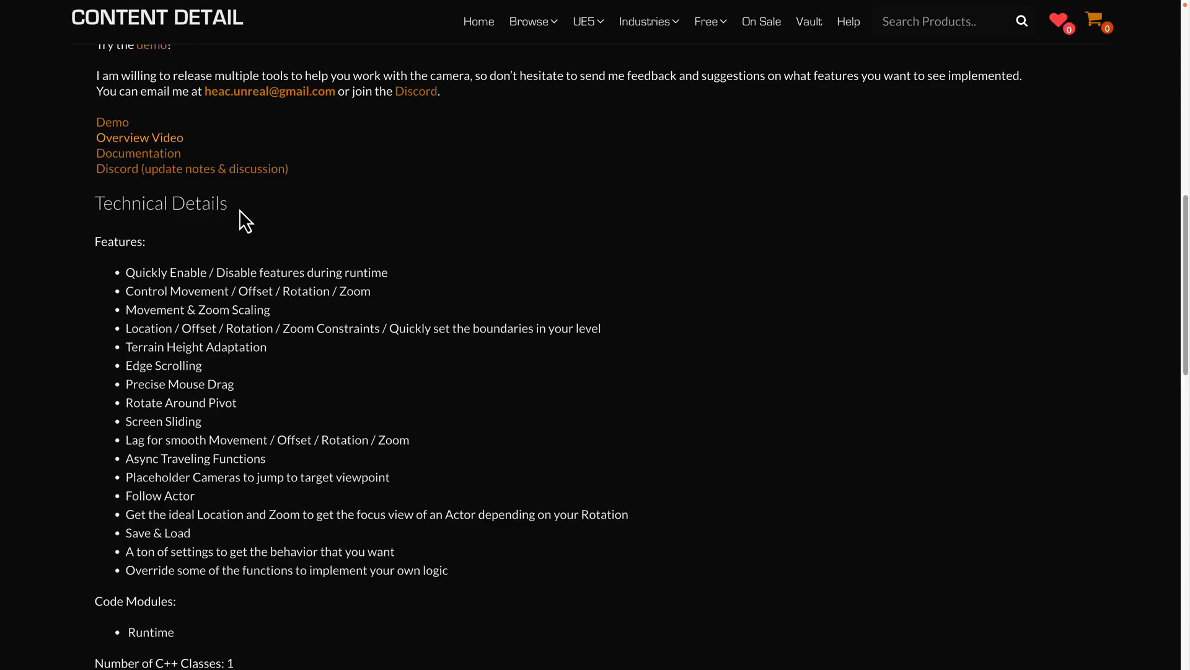
mouse_move(623, 243)
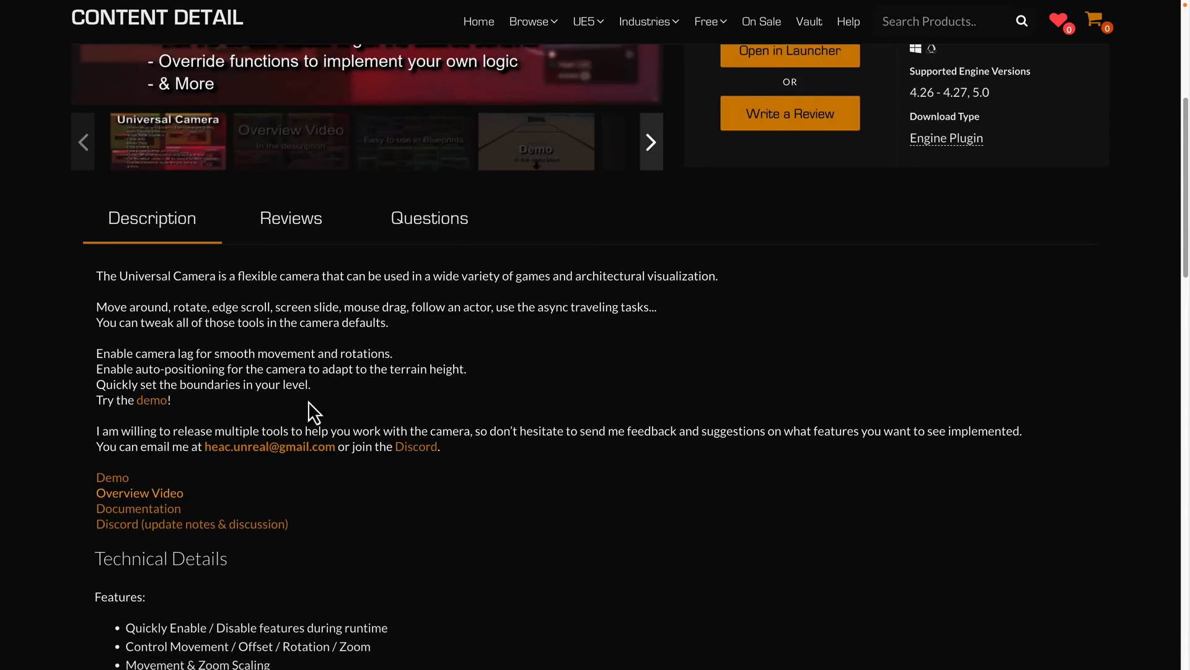
scroll("up", 3)
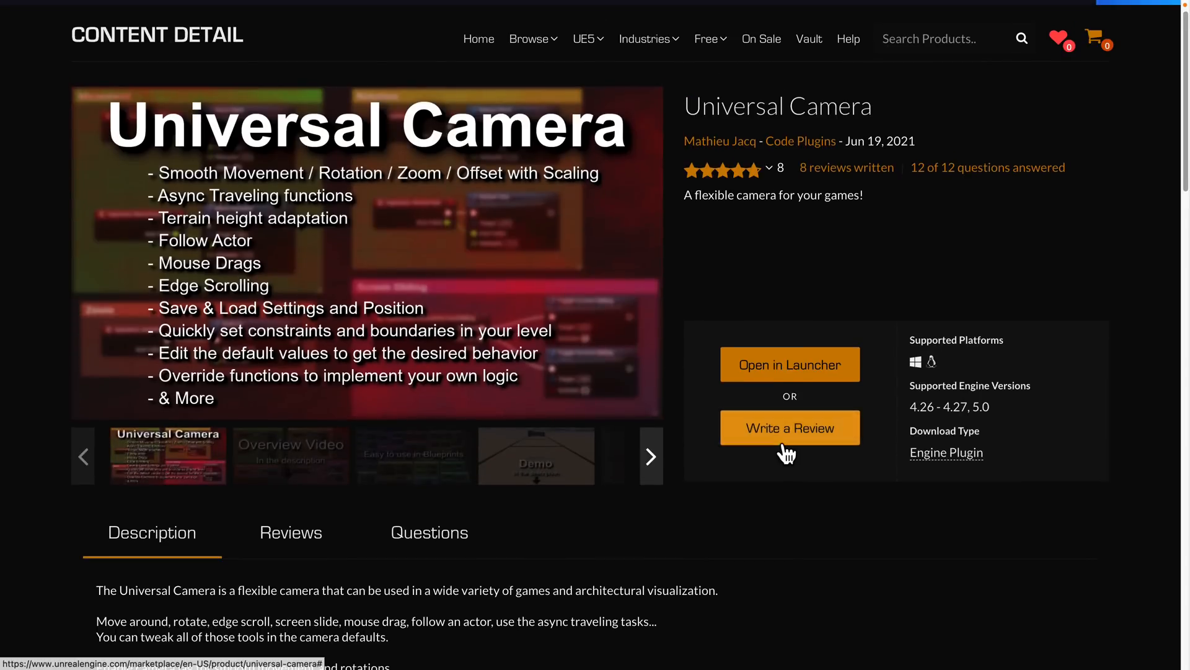
mouse_move(790, 427)
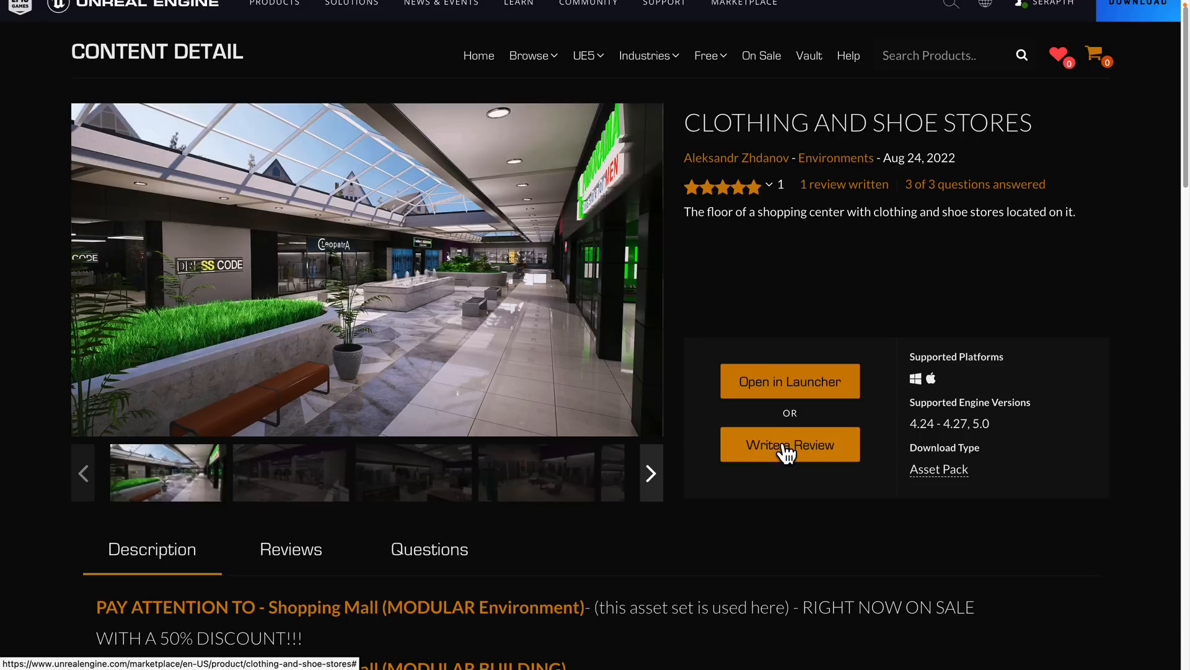
mouse_move(744, 410)
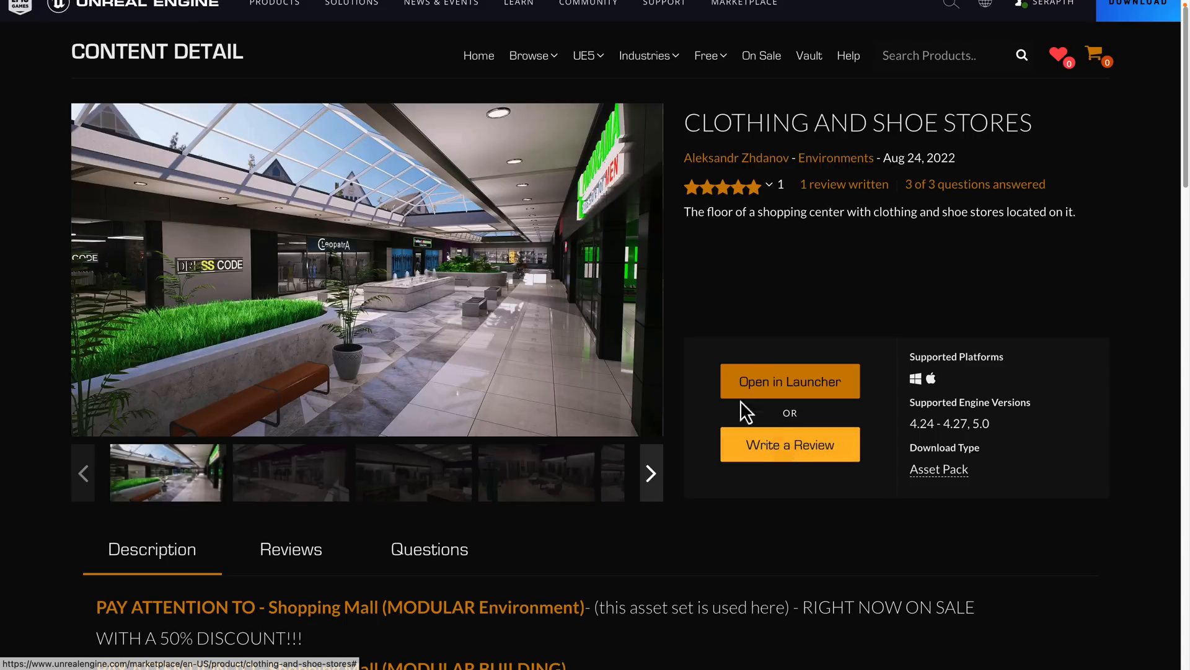
mouse_move(408, 300)
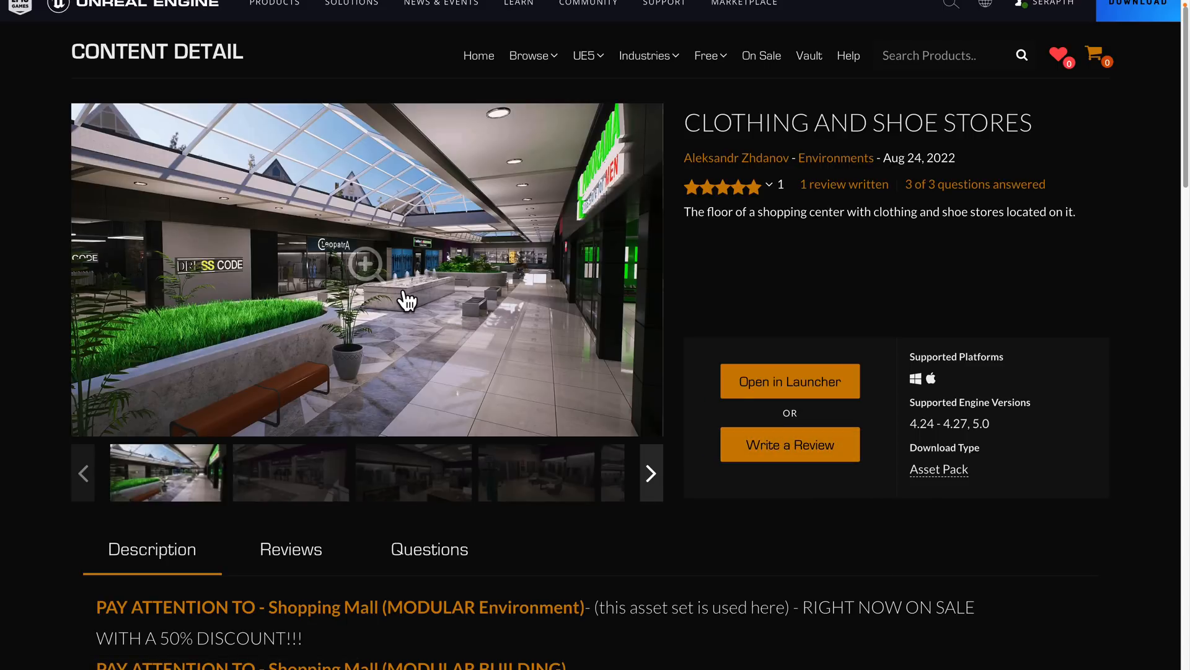
mouse_move(849, 158)
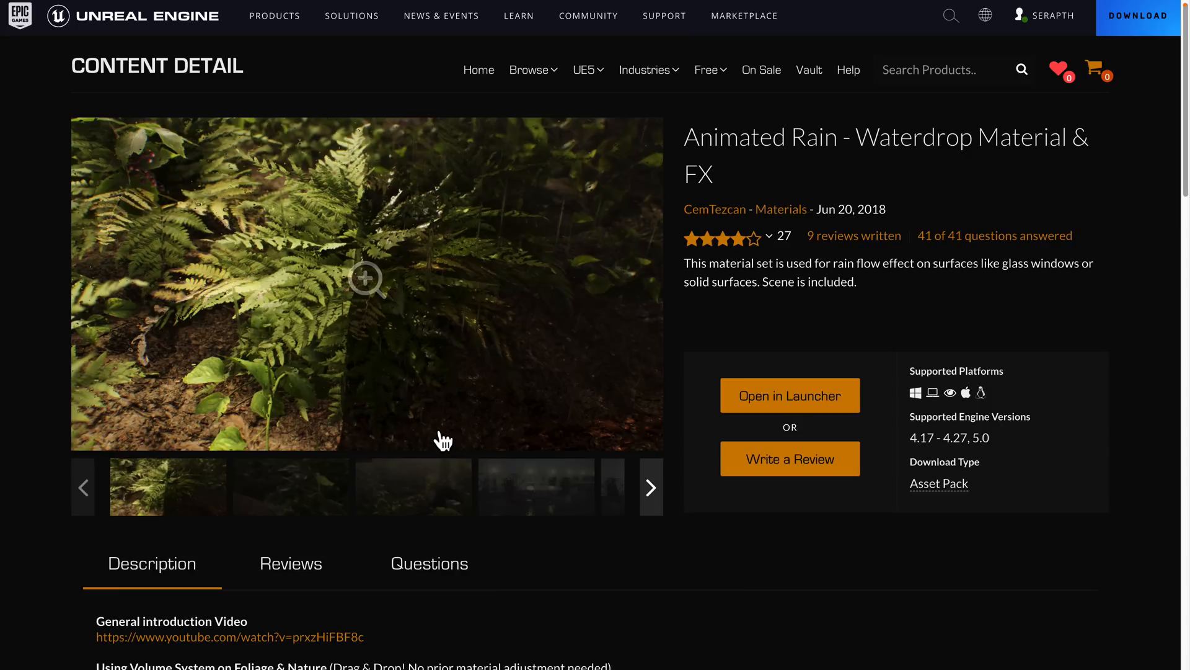
mouse_move(682, 199)
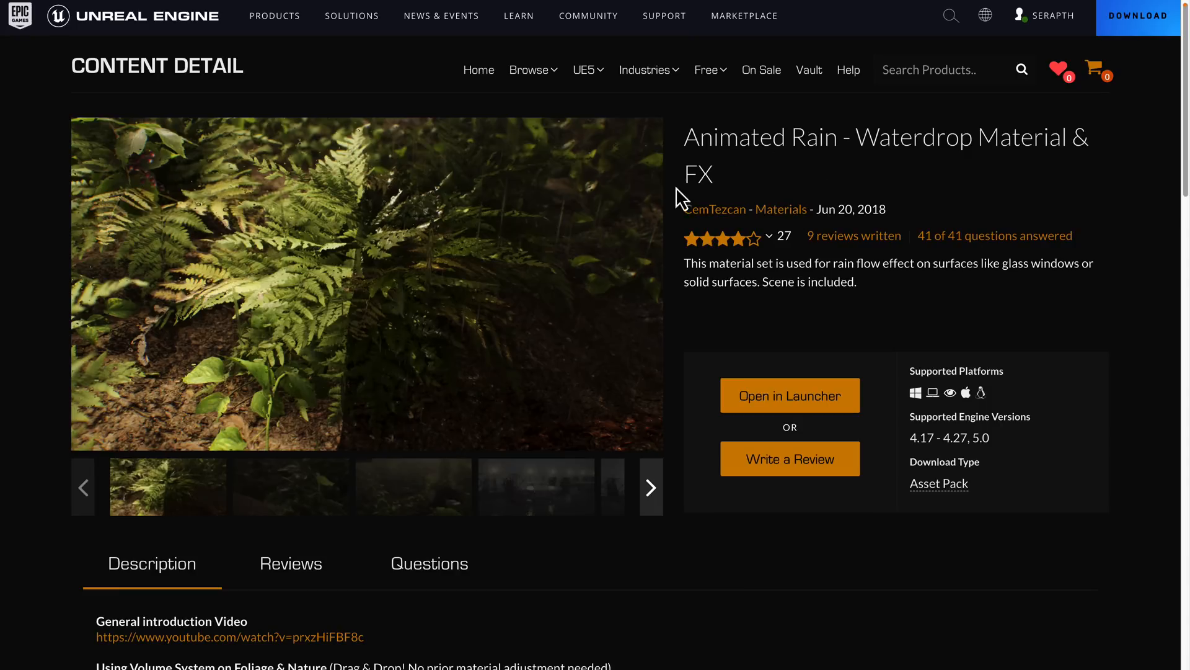
View the Animated Rain screenshot full size and read its four usage types description
left_click(367, 284)
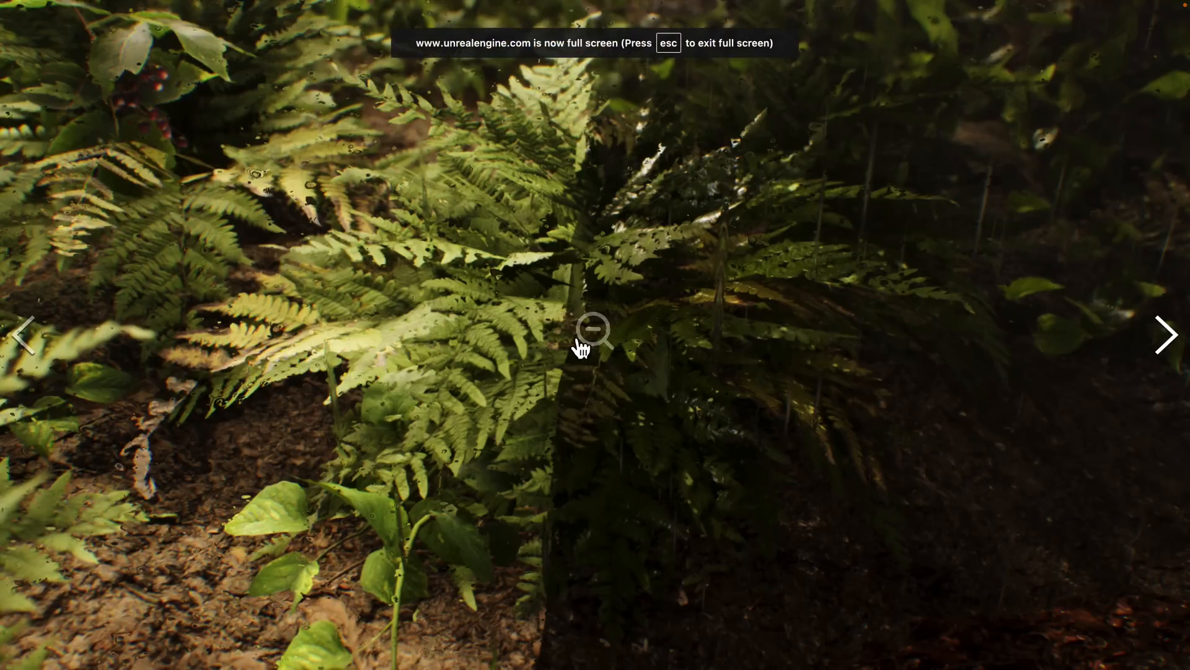
mouse_move(584, 355)
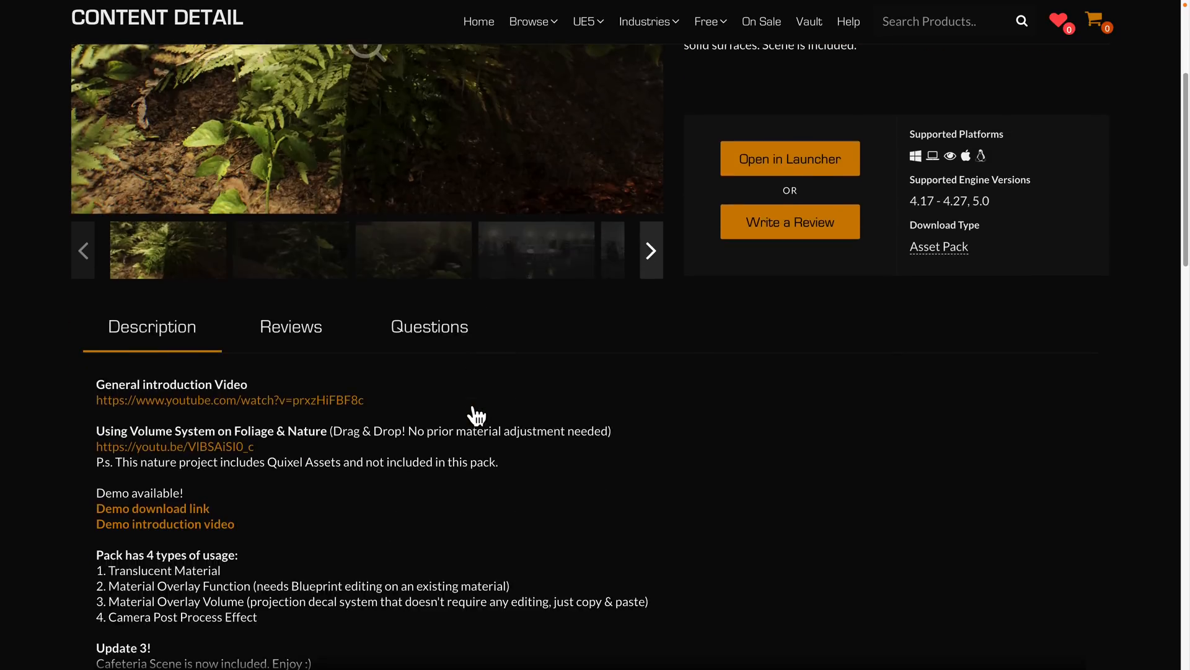
scroll("down", 3)
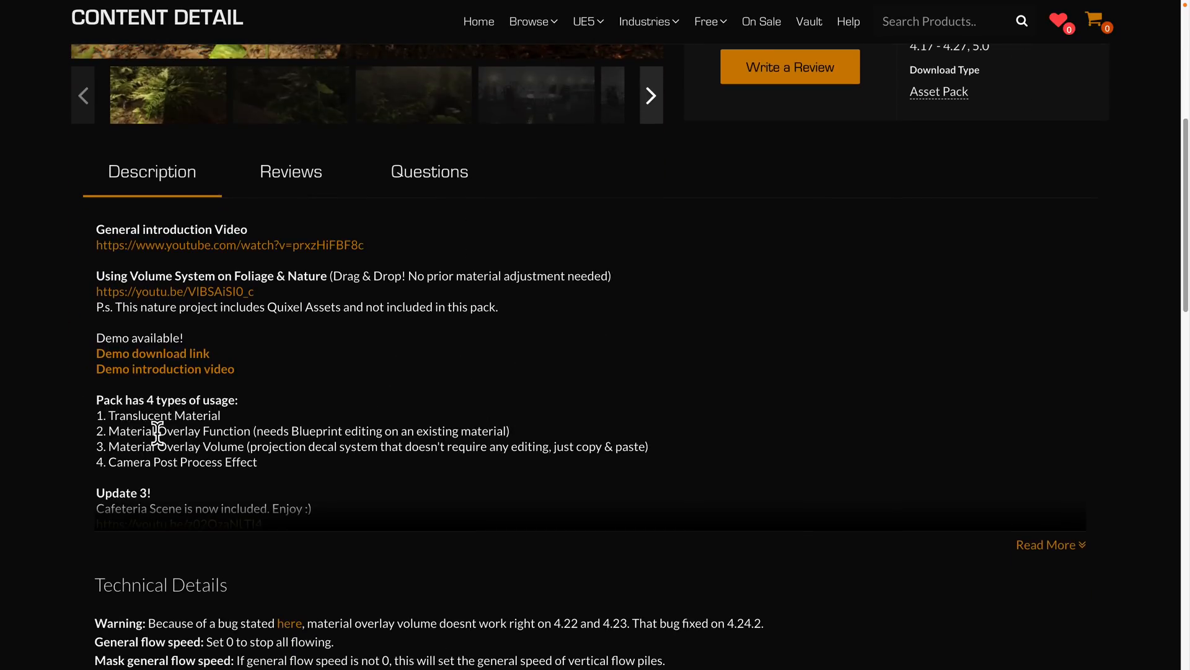
mouse_move(301, 438)
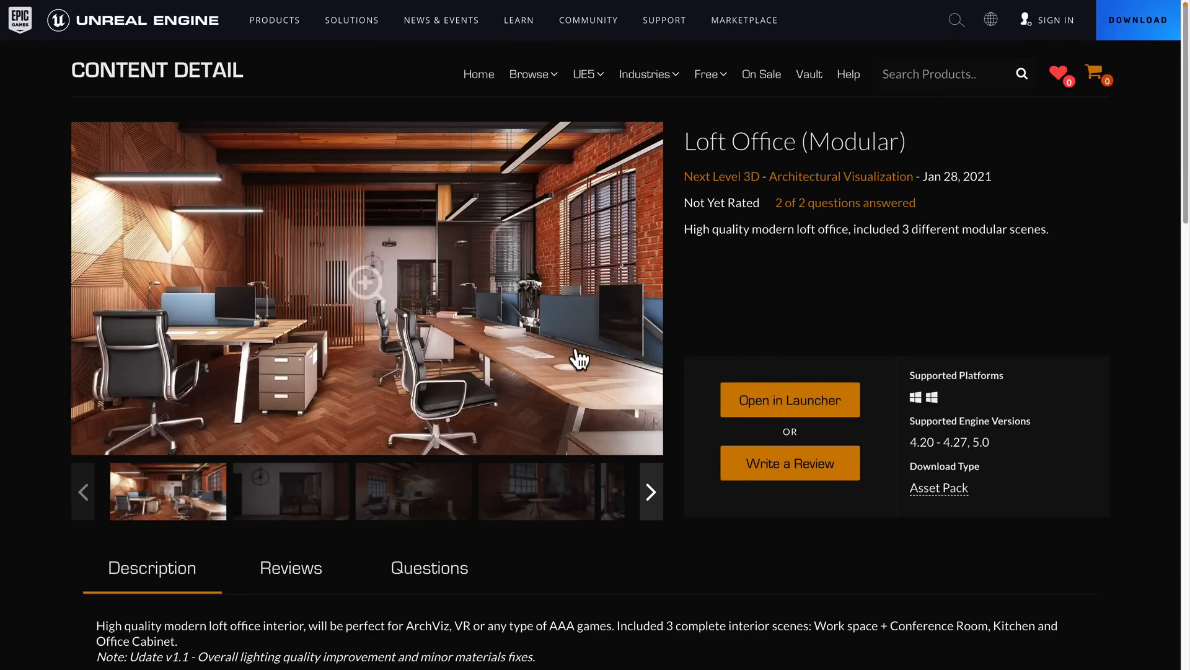
Bring up the Physical Interaction System blueprint page by Zegi.Assets
left_click(649, 491)
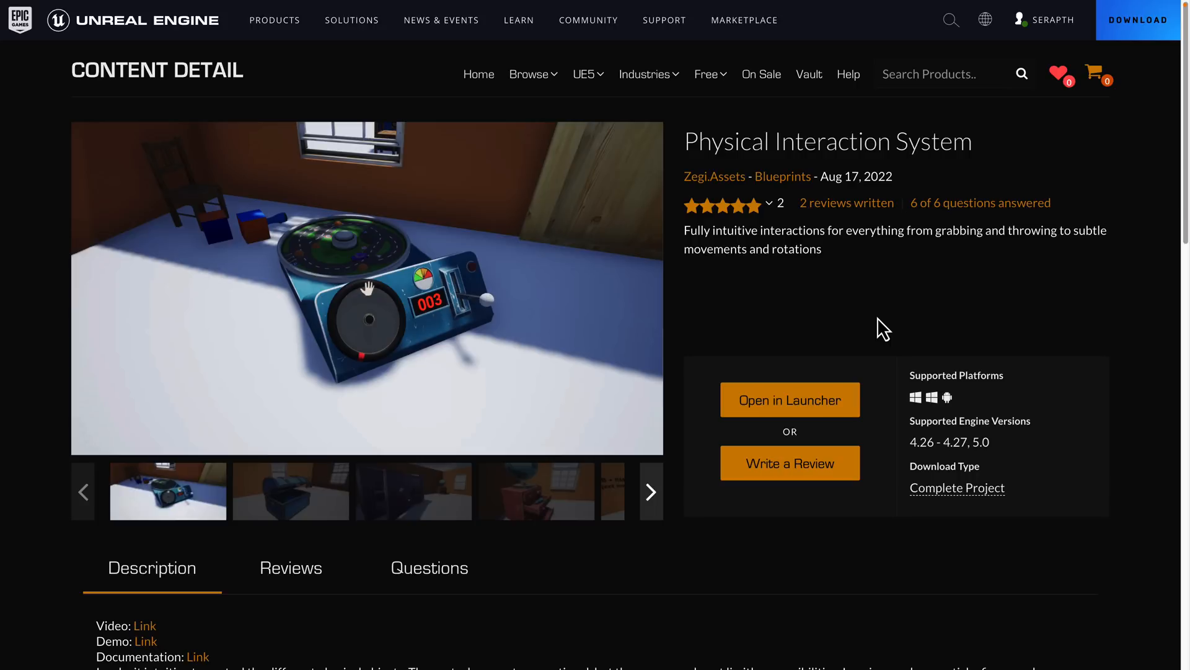
mouse_move(721, 327)
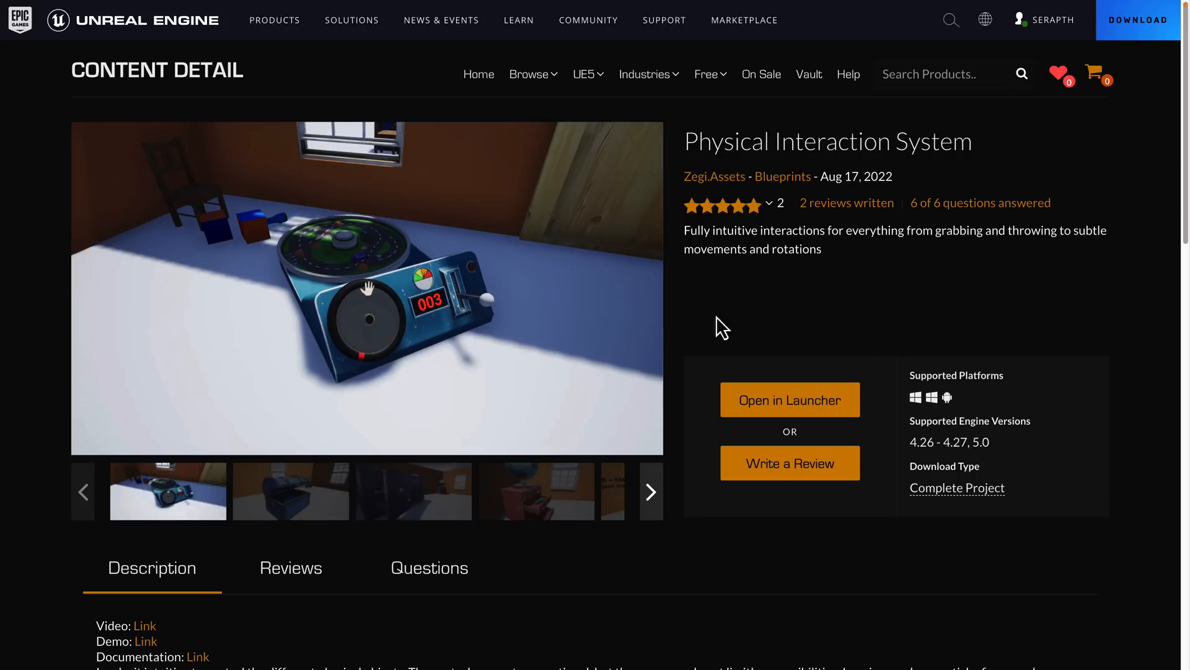
mouse_move(533, 427)
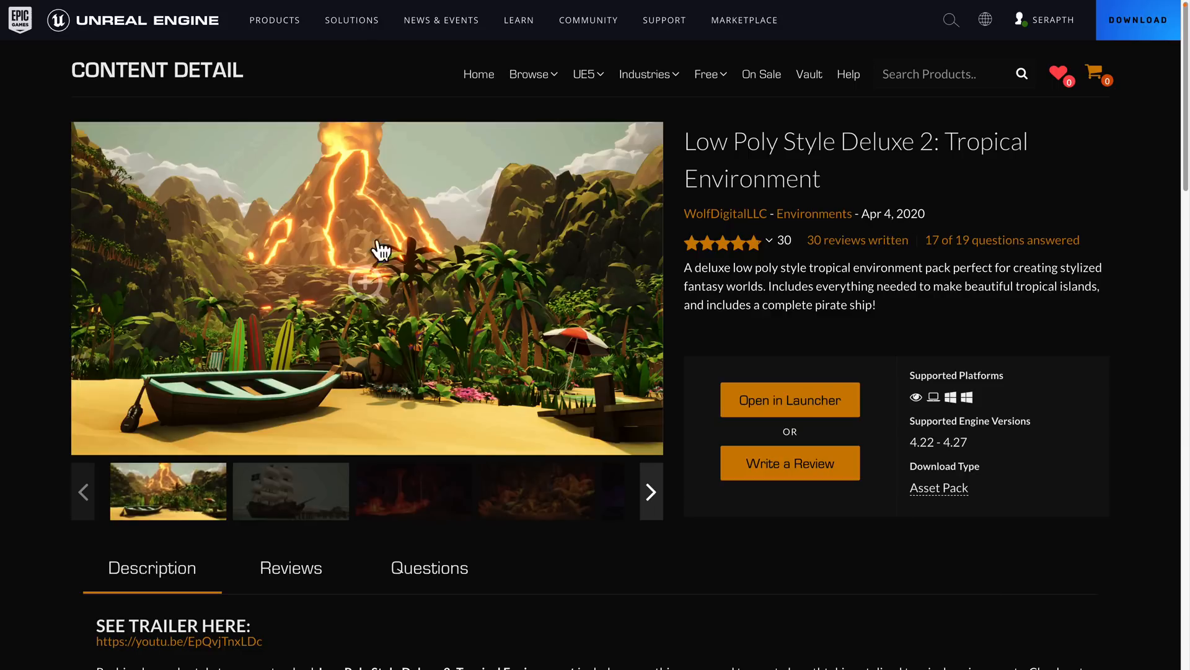
mouse_move(494, 196)
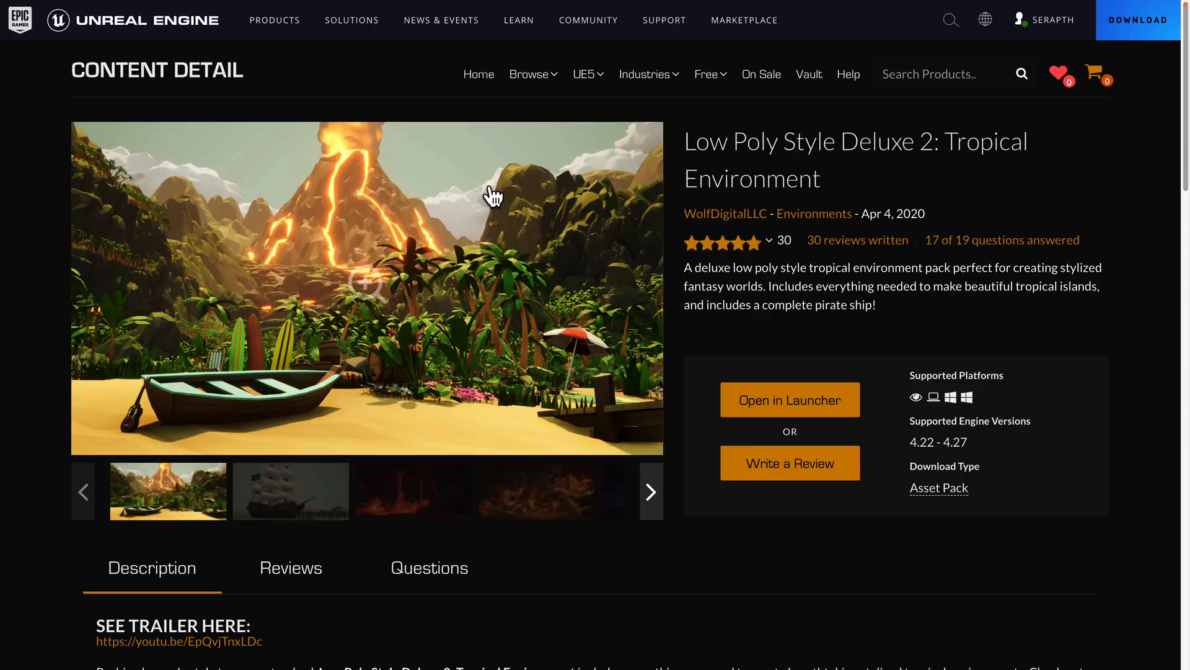
mouse_move(635, 122)
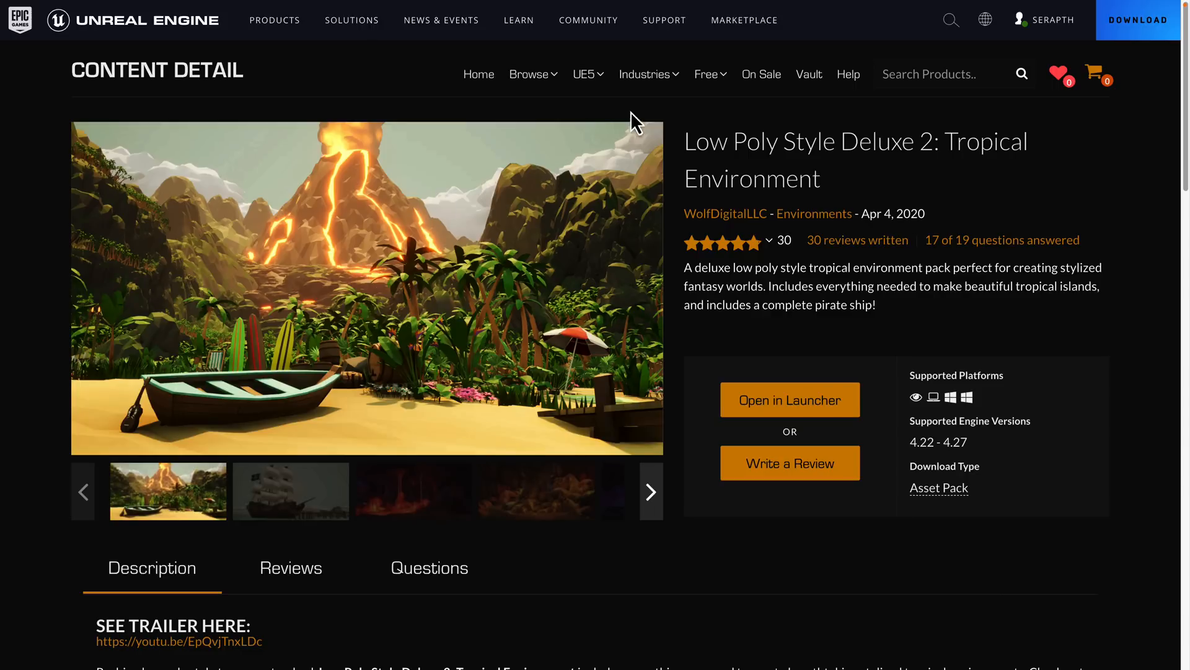
Show the Permanently Free Collection from the Free menu and look over its results
left_click(706, 73)
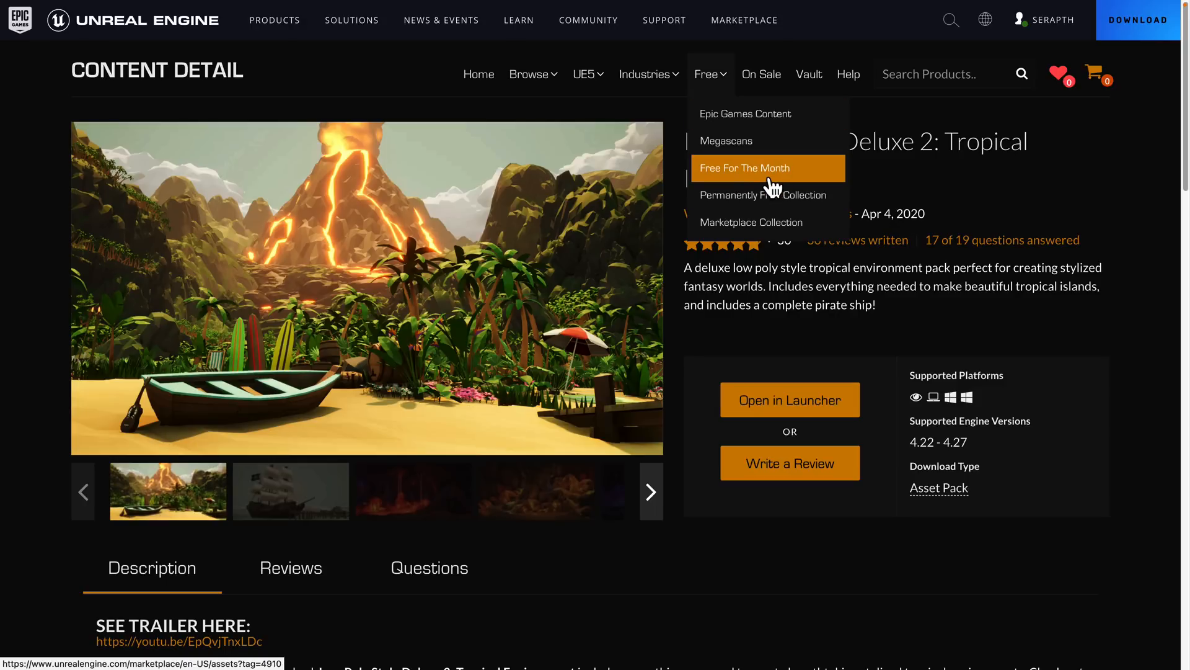
mouse_move(774, 195)
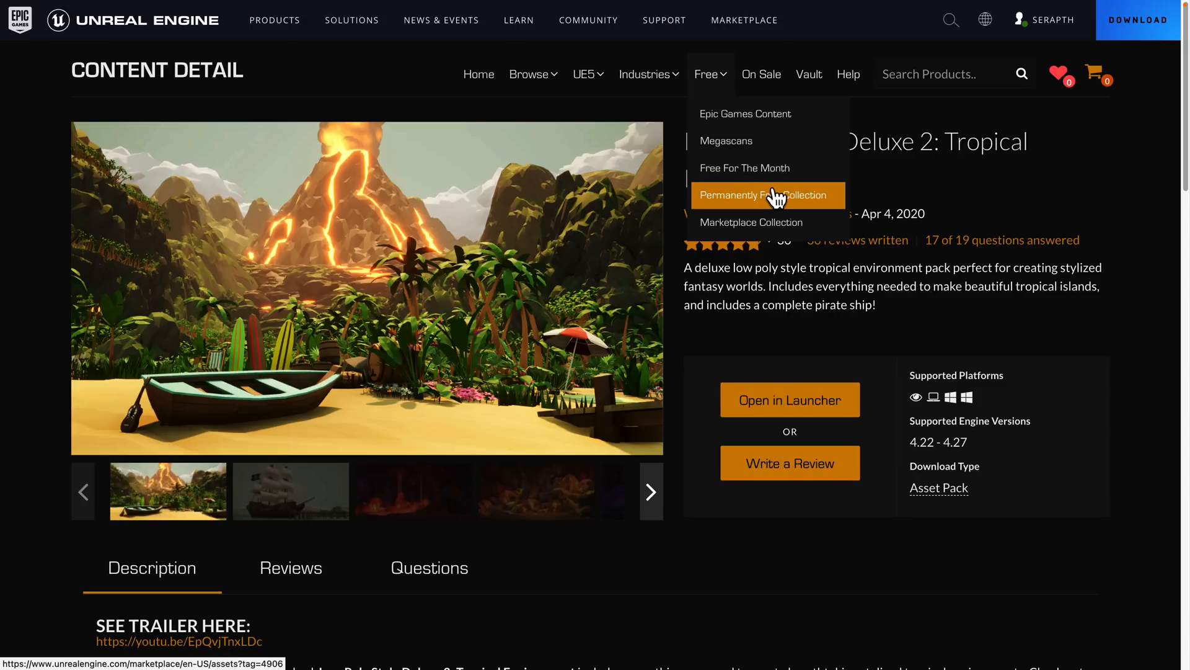
left_click(767, 195)
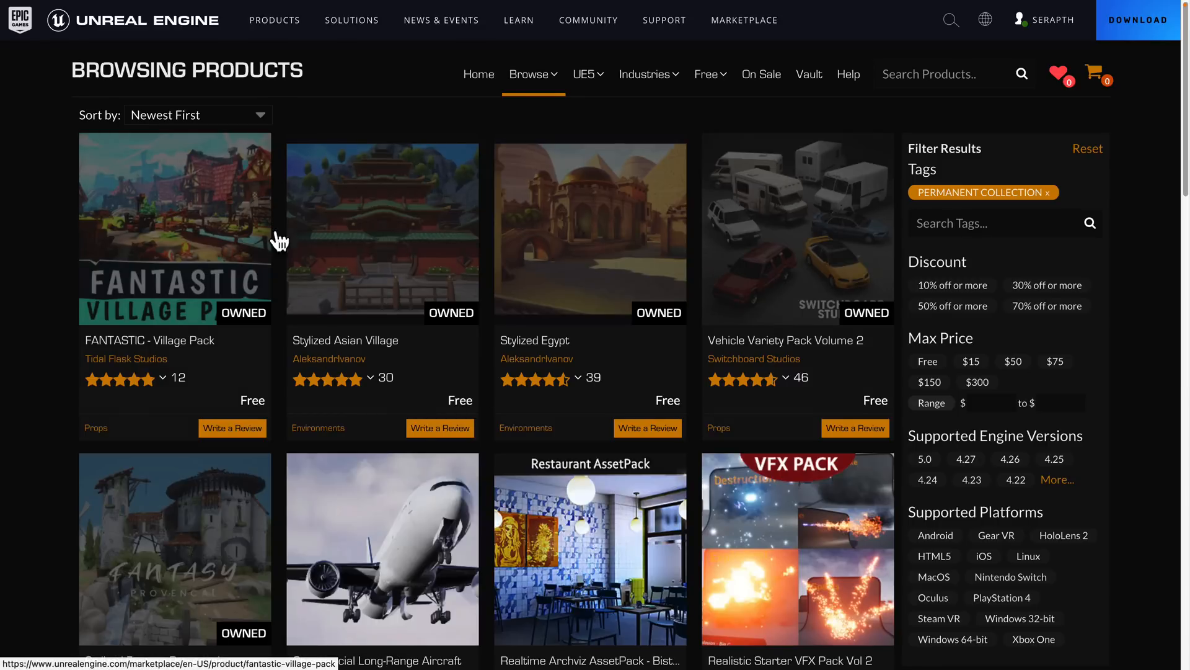
scroll("down", 3)
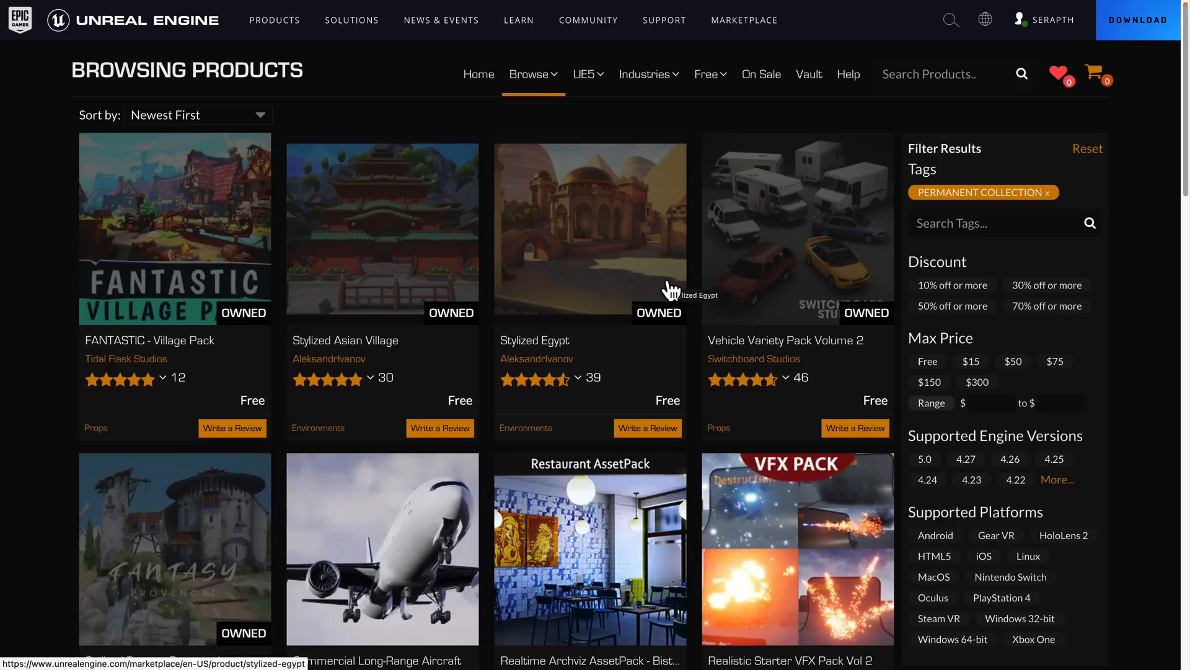
Switch to the Free For The Month list with Undead Pack and Halloween Pumpkins
left_click(705, 73)
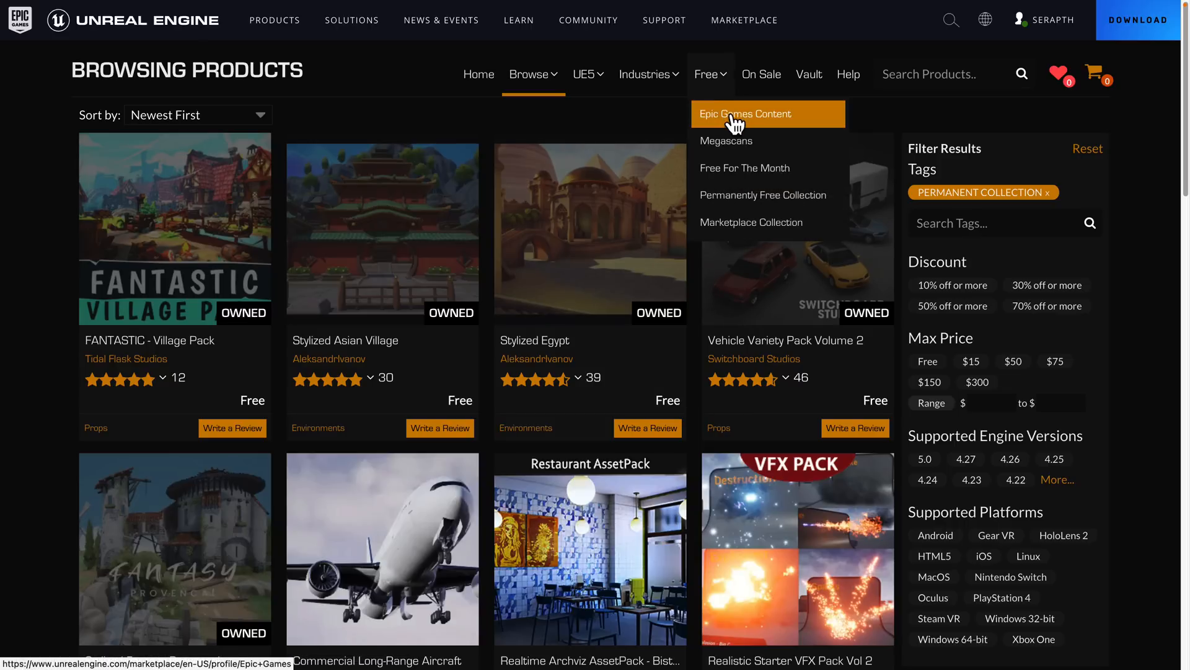
left_click(745, 167)
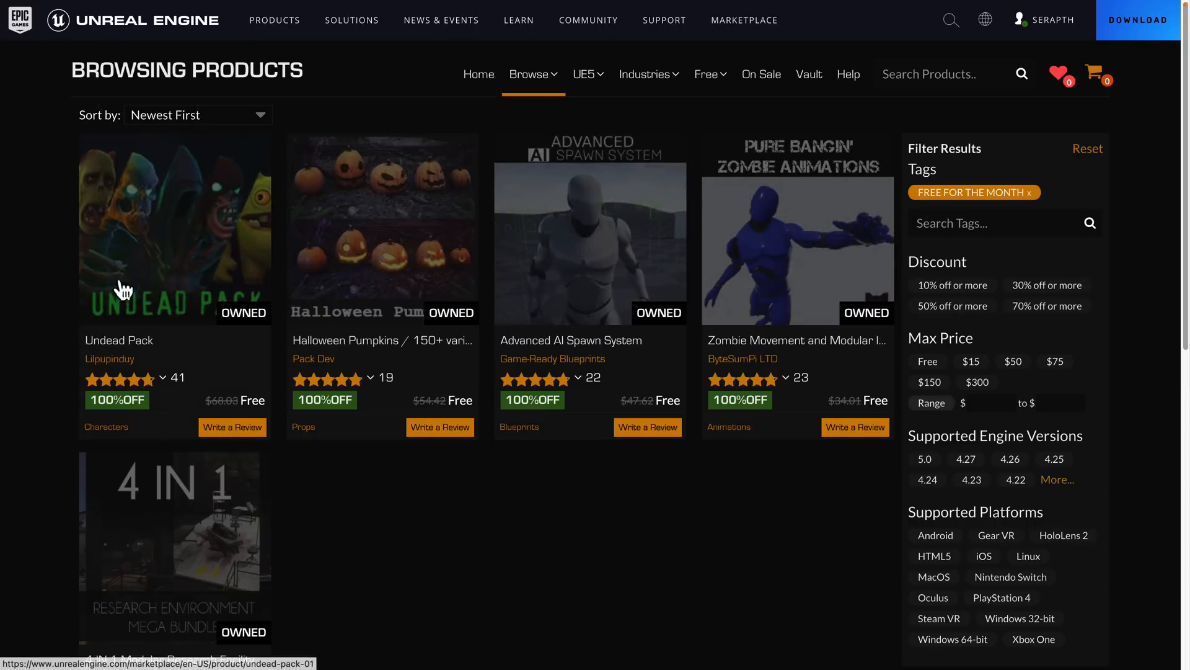
mouse_move(902, 484)
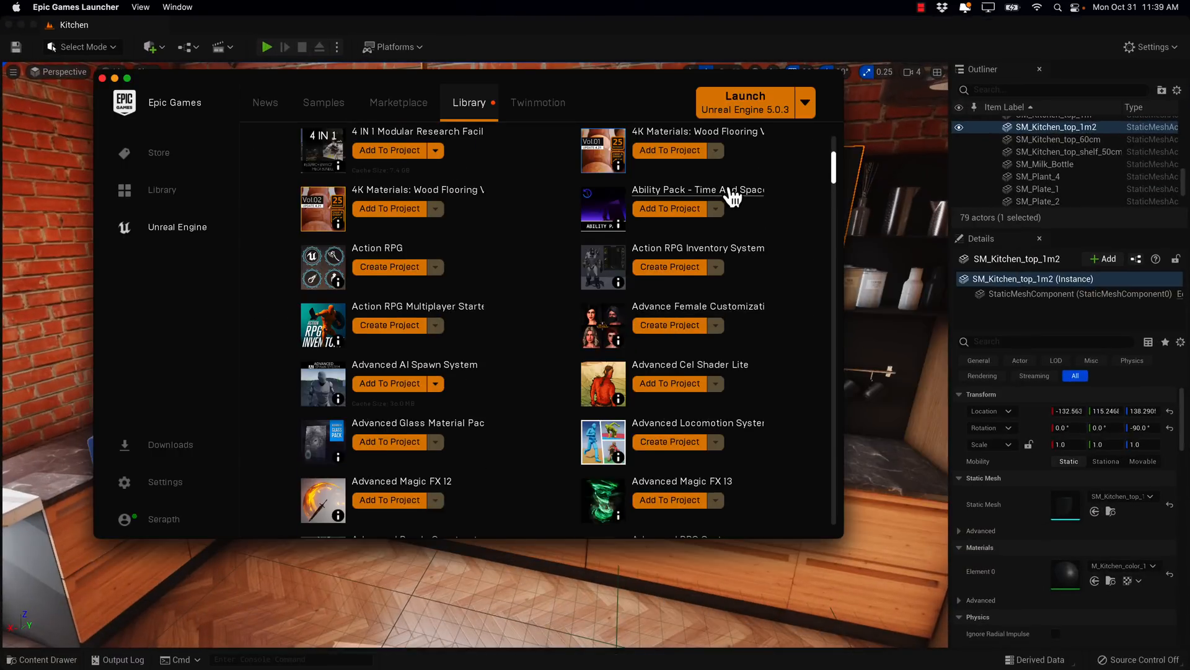
Scroll the Library vault of owned assets down to Physical Interaction System with Create Project
scroll("down", 3)
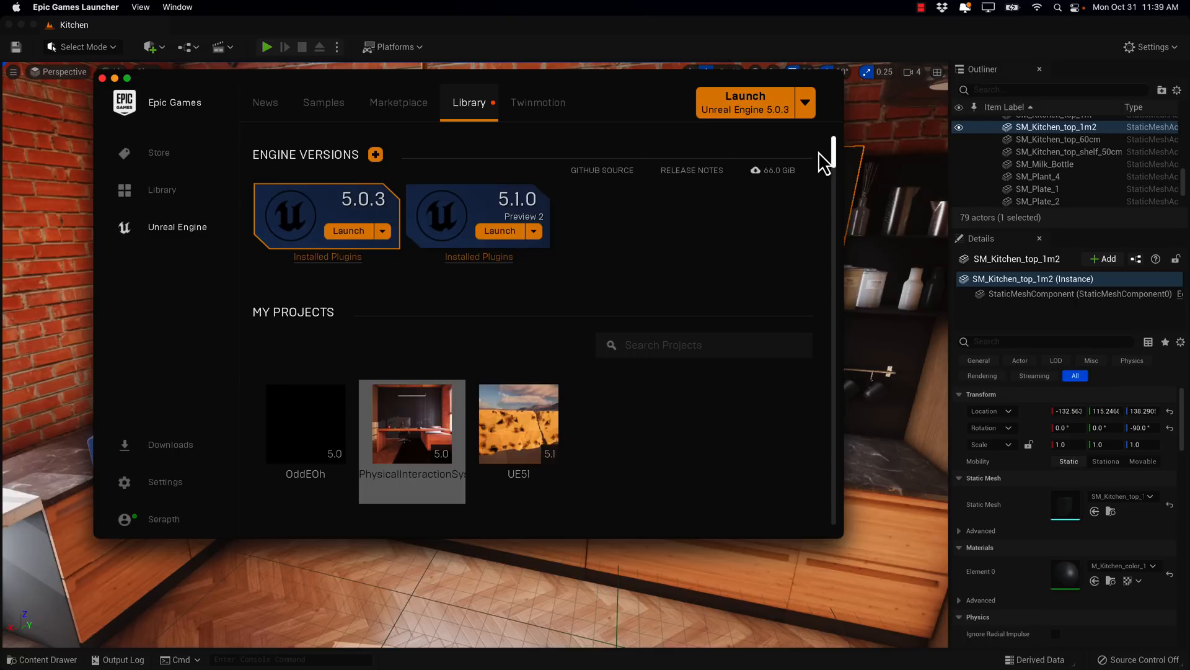
scroll("down", 3)
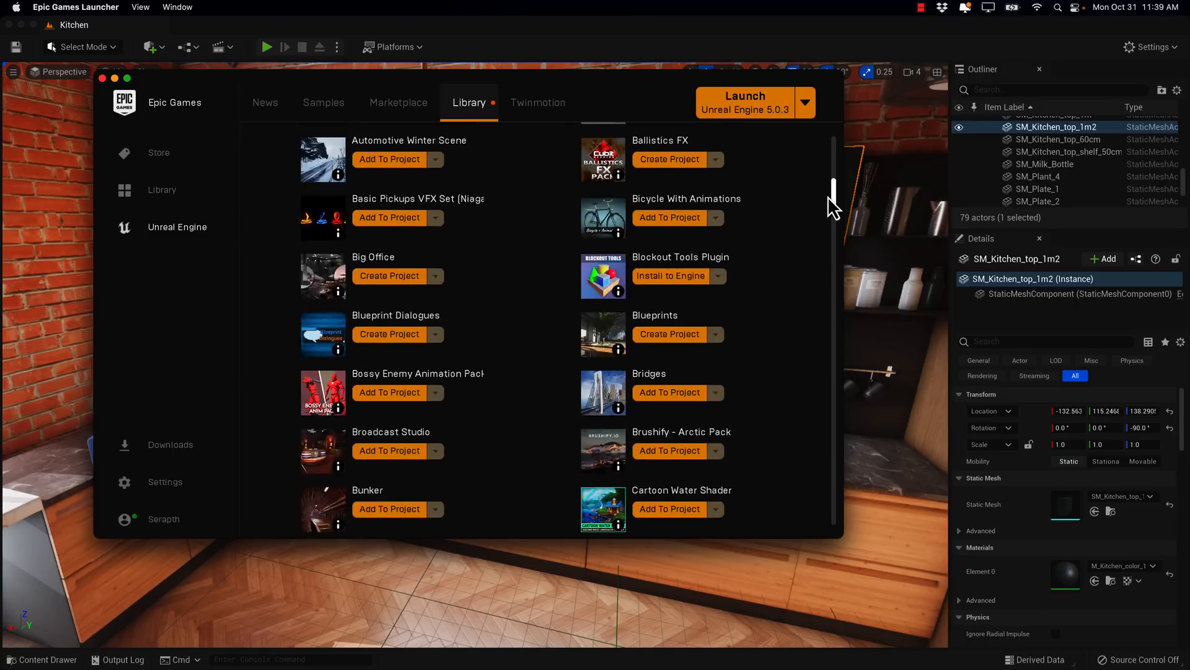
scroll("down", 3)
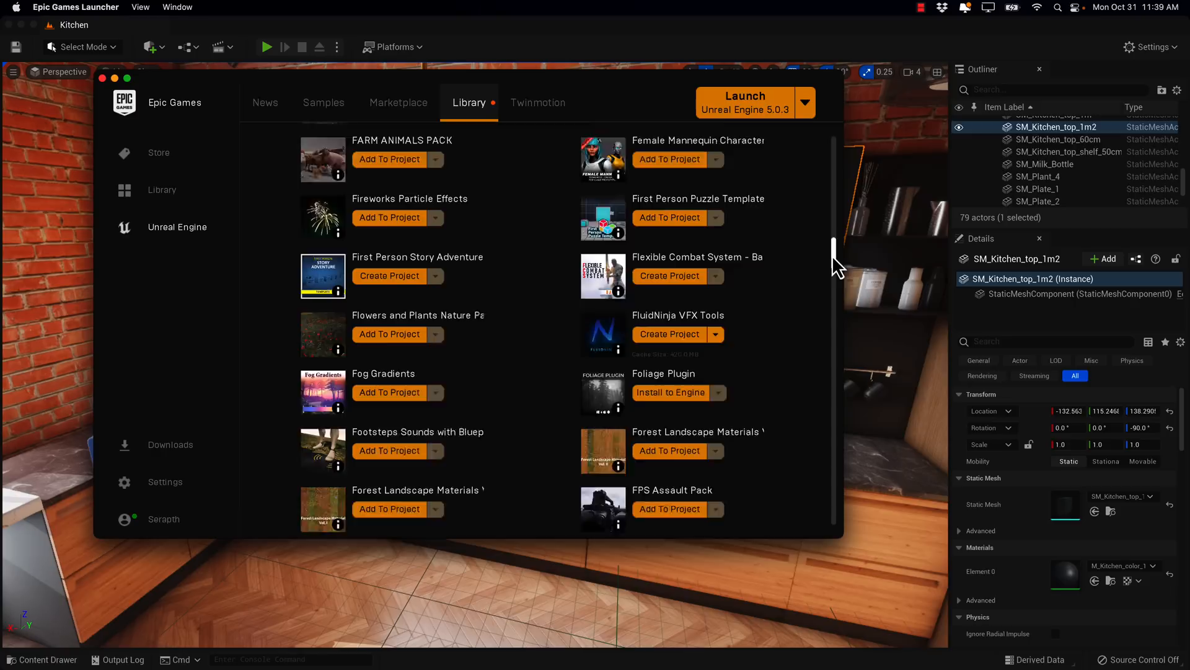
scroll("down", 3)
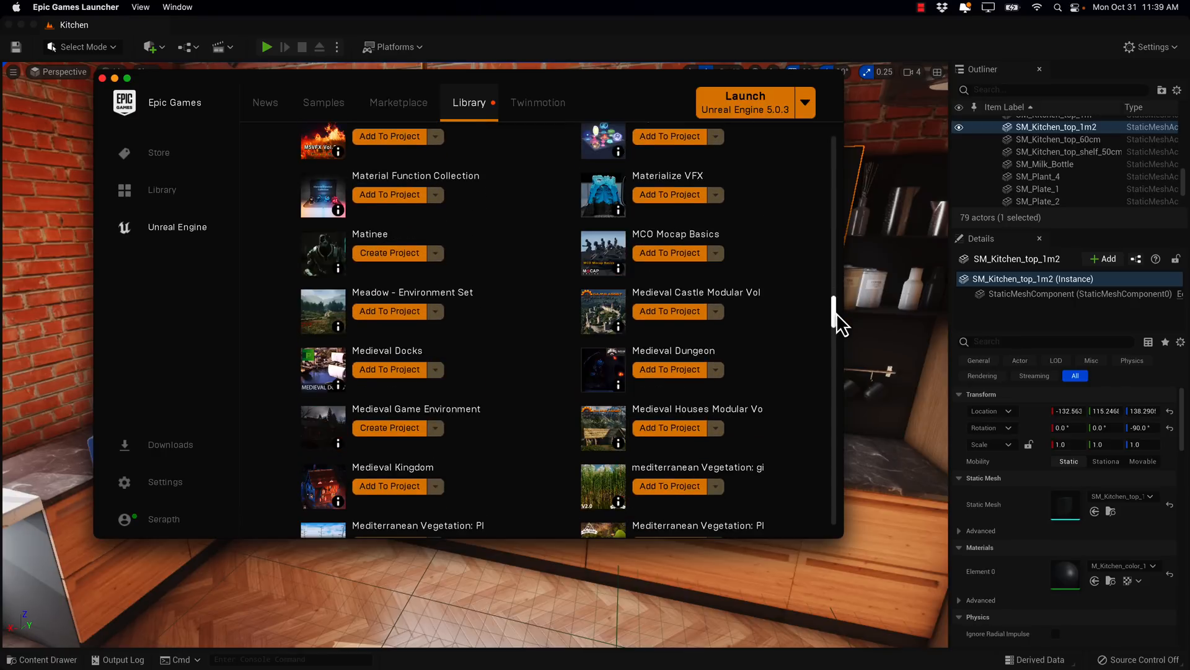
scroll("down", 3)
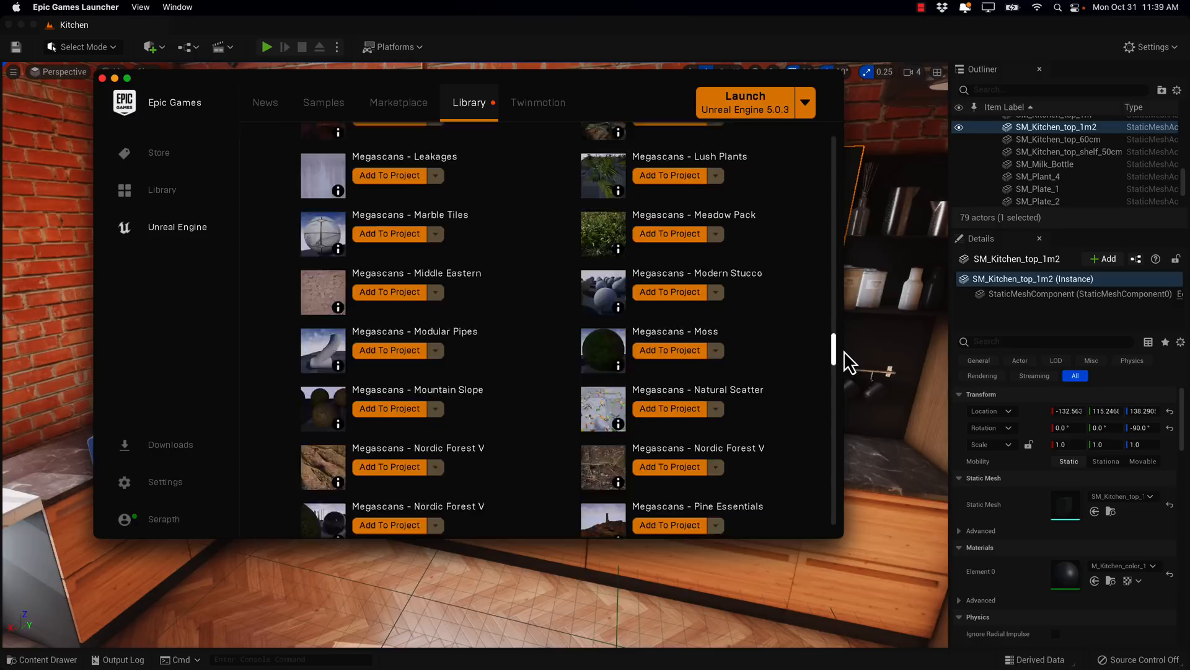
scroll("down", 3)
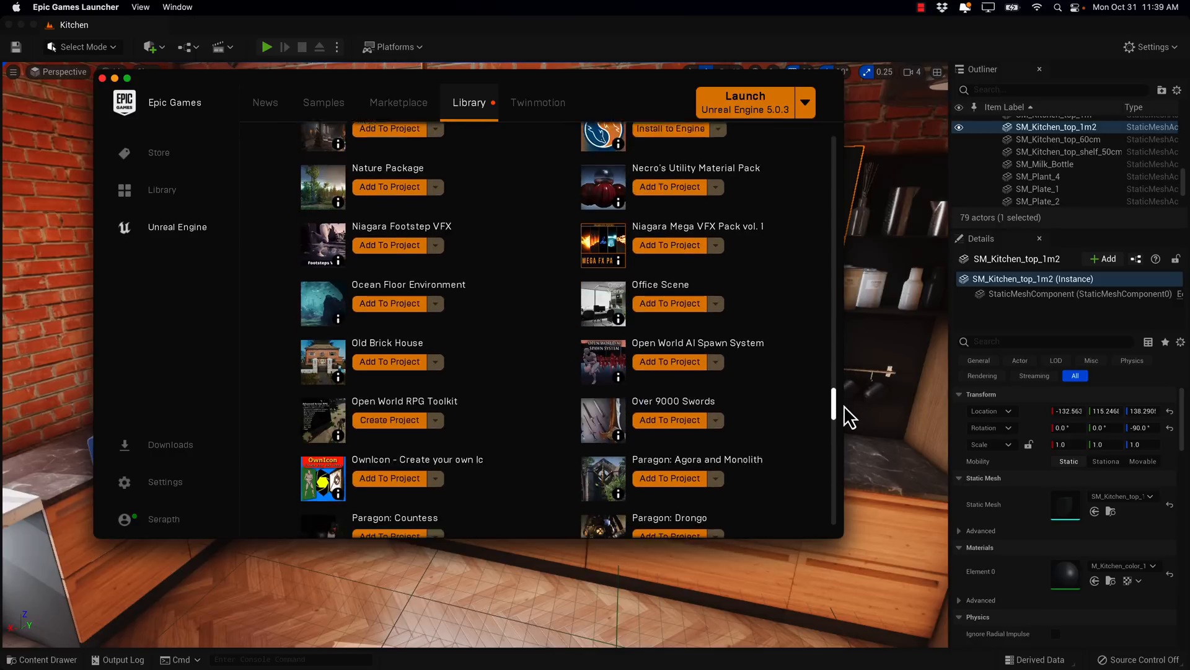
scroll("down", 3)
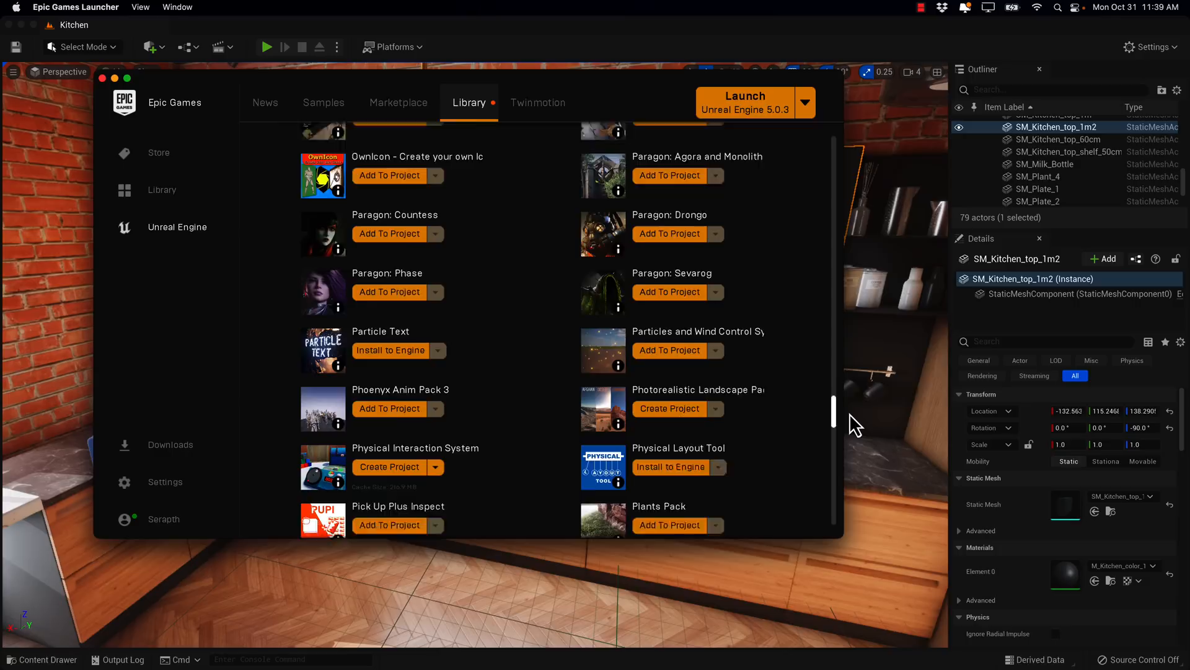
scroll("down", 3)
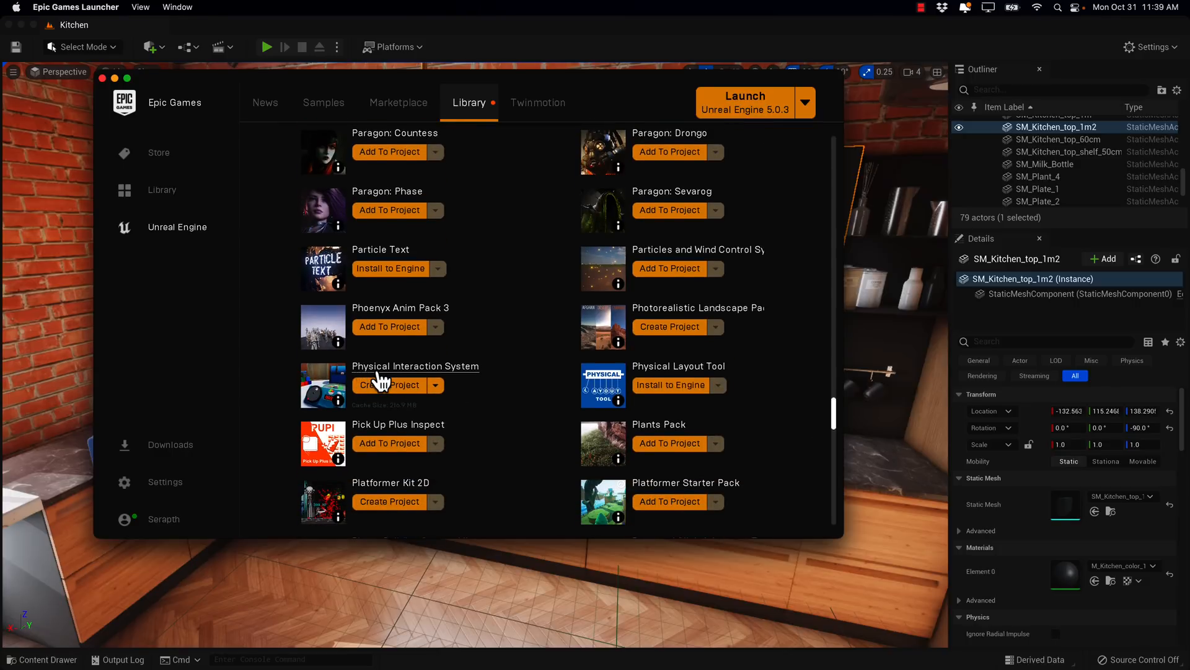
mouse_move(393, 394)
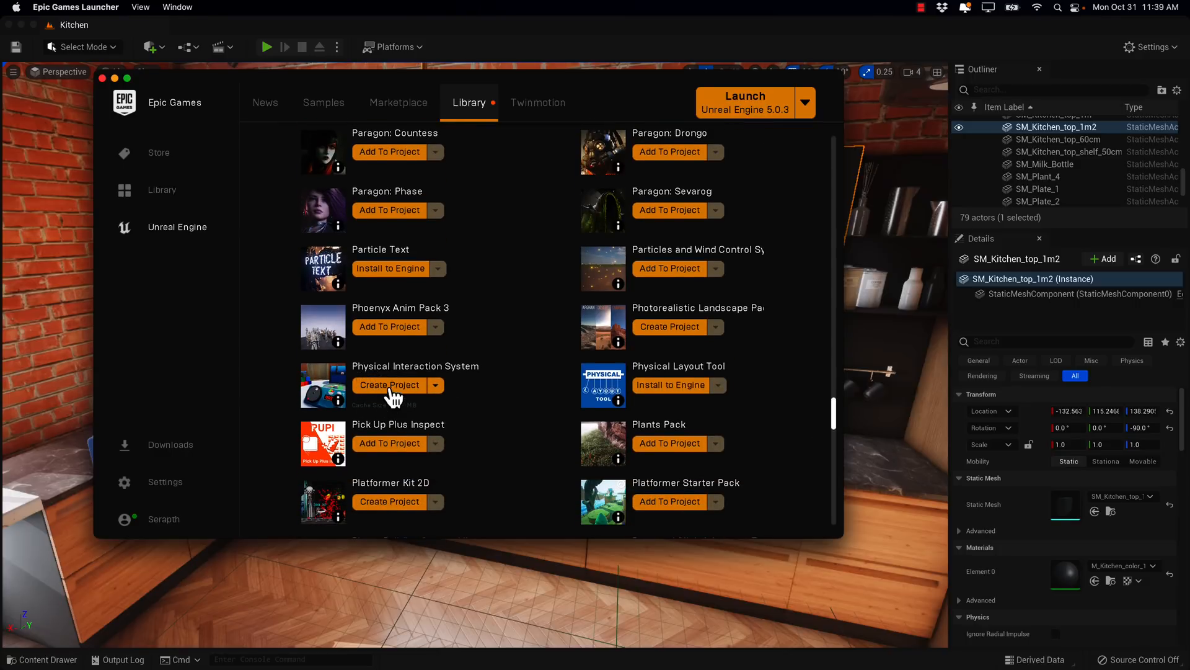
mouse_move(433, 350)
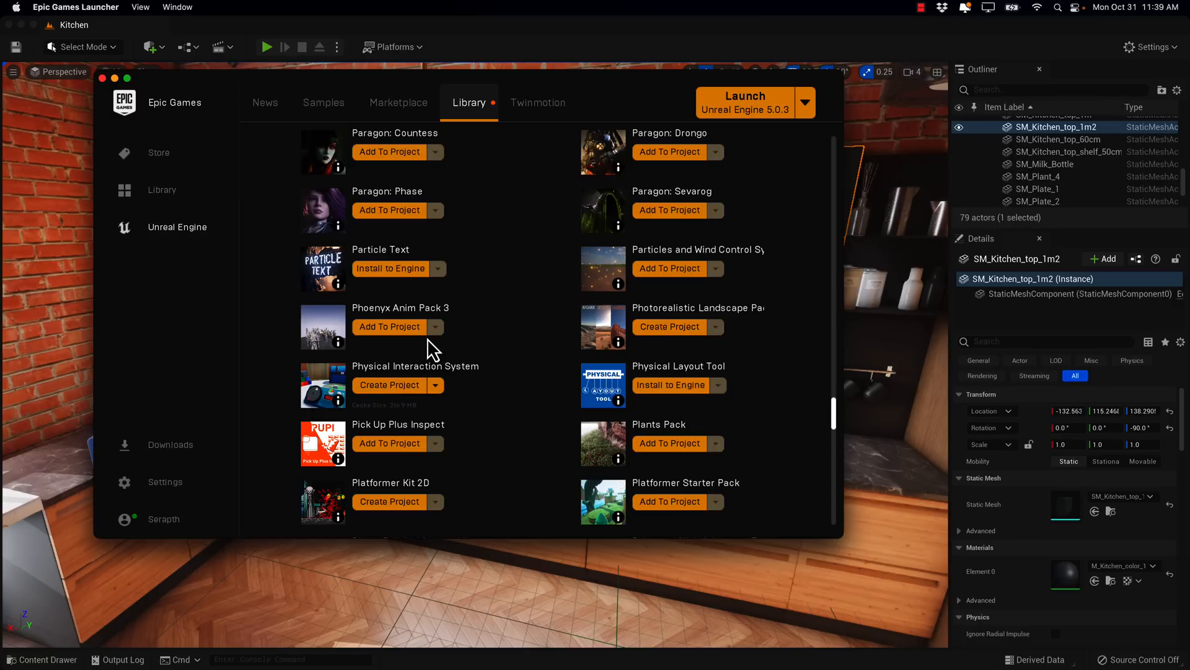
mouse_move(719, 282)
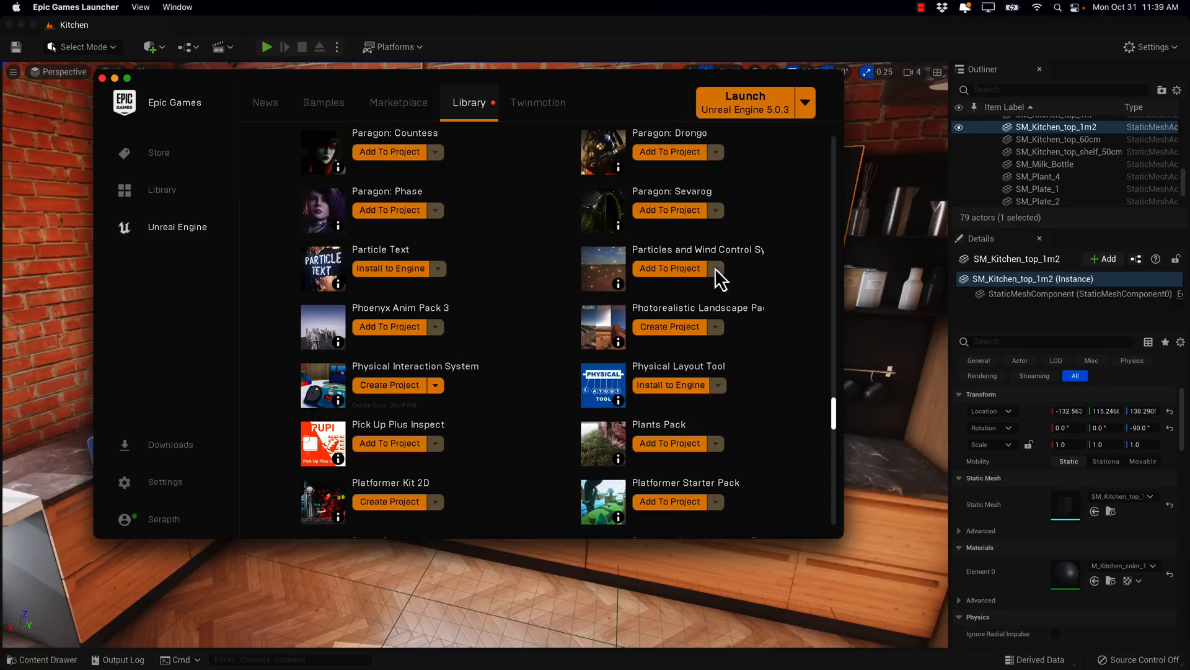